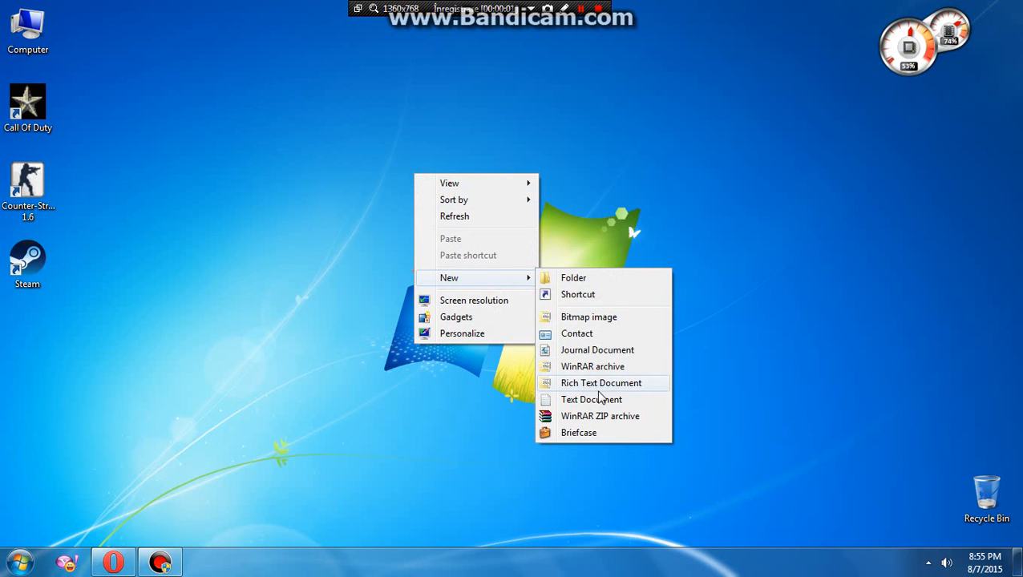
Create a new text document on the desktop and open it in Notepad
left_click(591, 399)
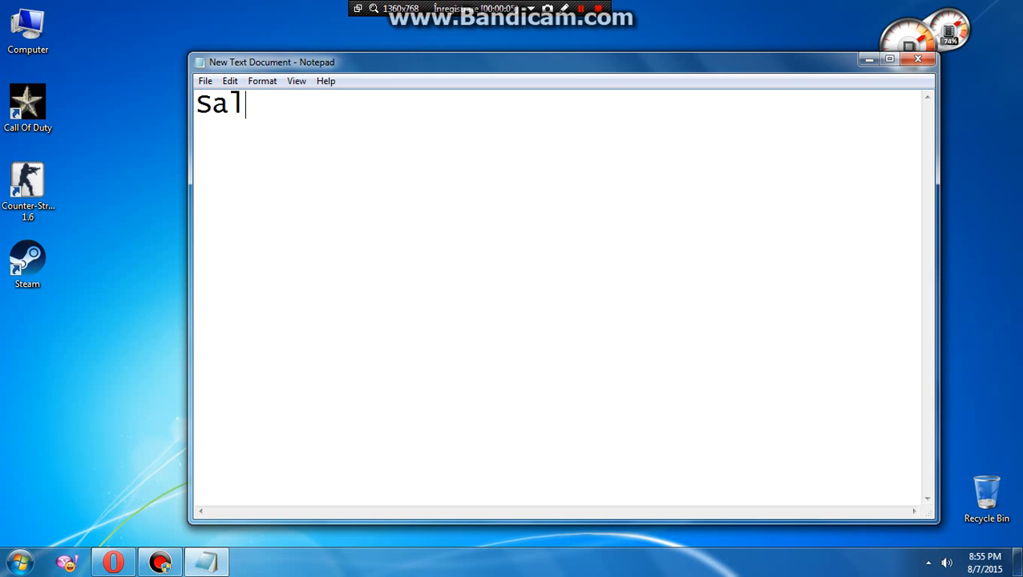
Type the intro 'Salut all, in acest video am sa va arat cum sa va schimbati ip-ul static in ip dynamik la router'
type("ut all,")
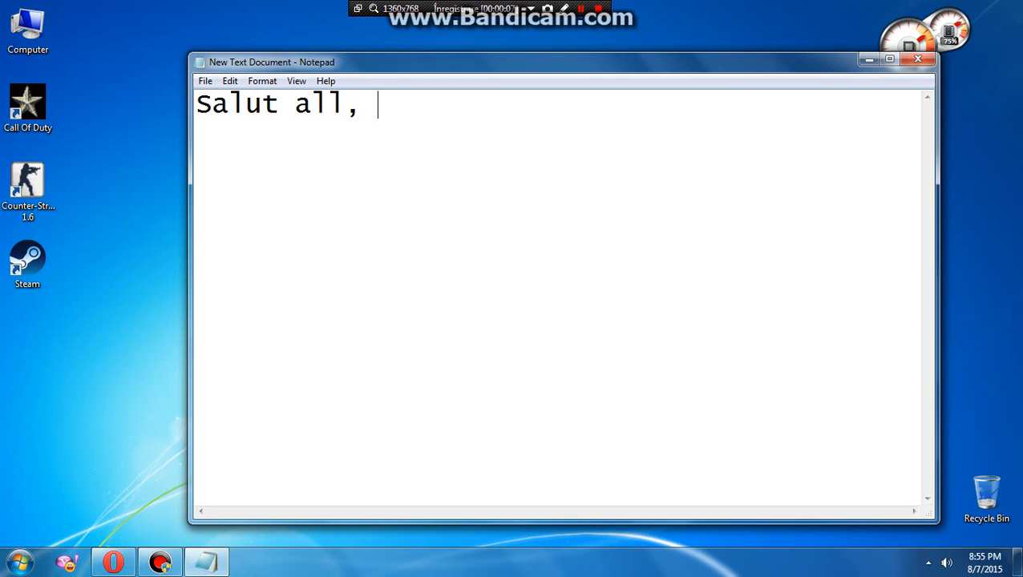
type("in acest v")
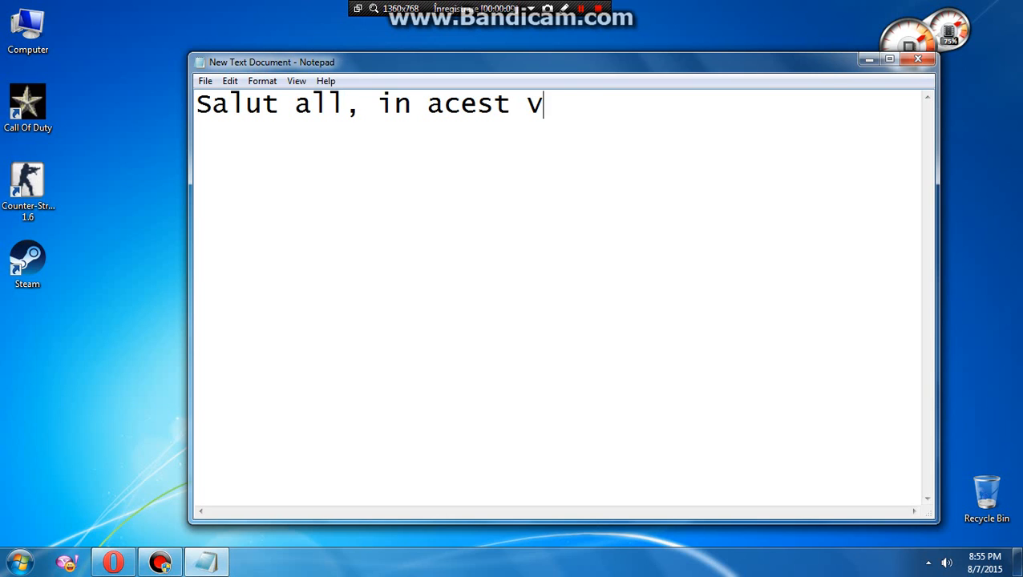
type("ideo am sa va a")
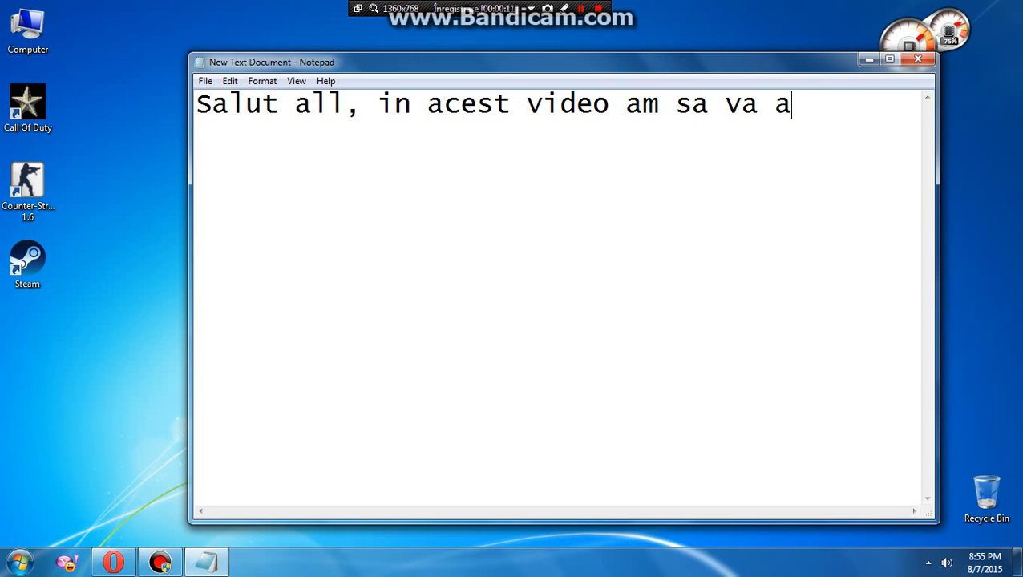
type("rat")
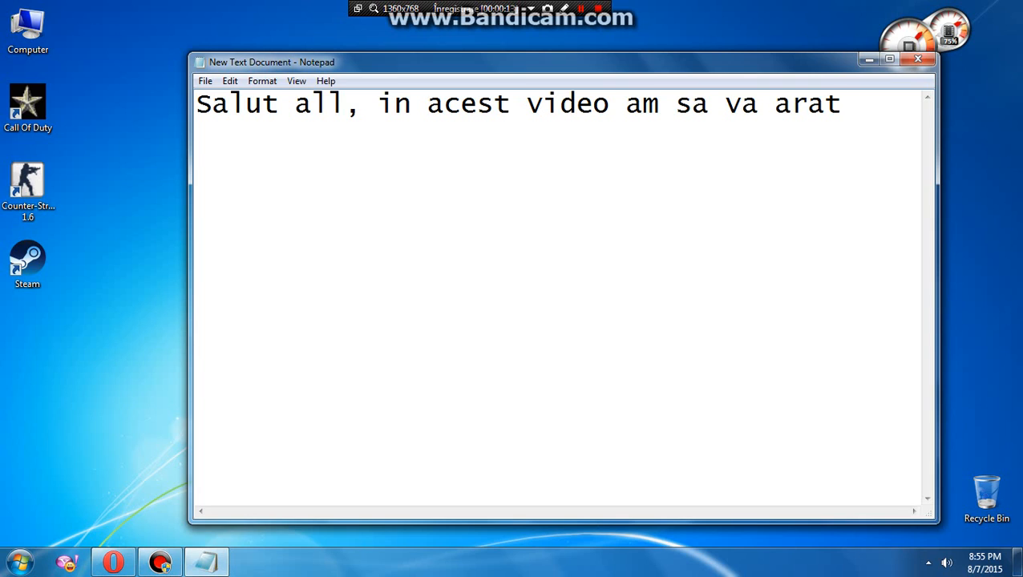
type("cum sa va s")
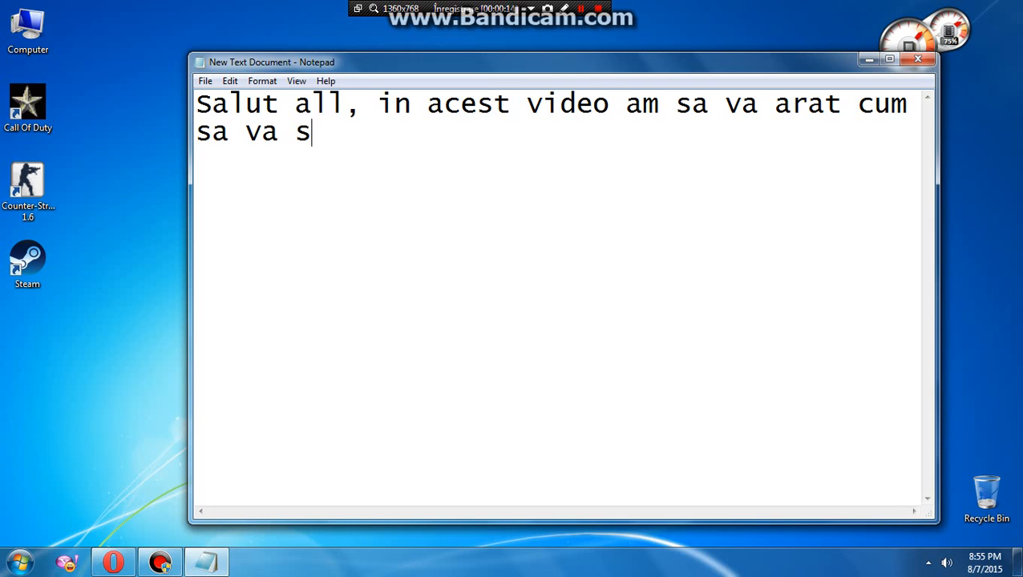
type("chimbati ip")
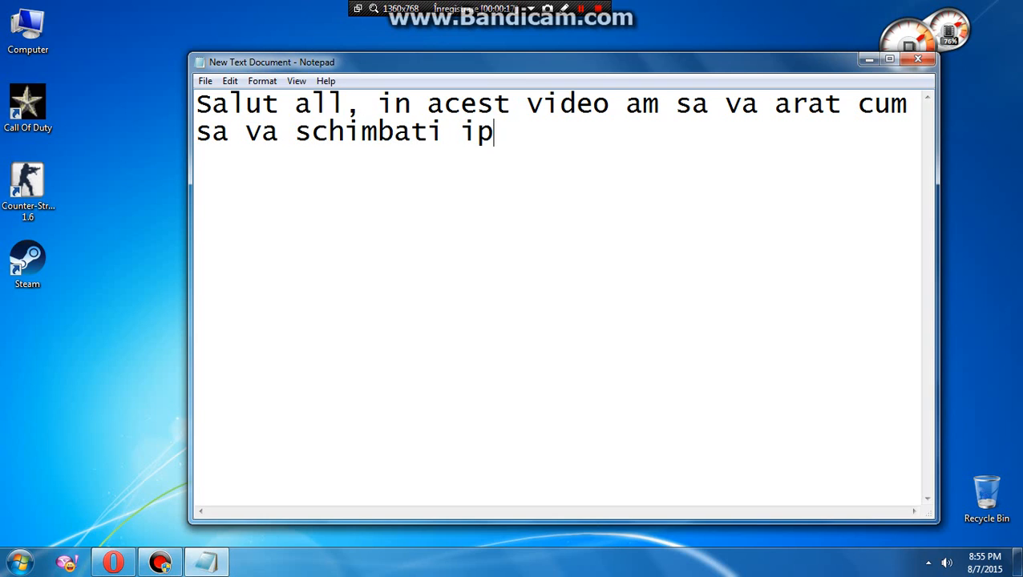
type("-ul sta")
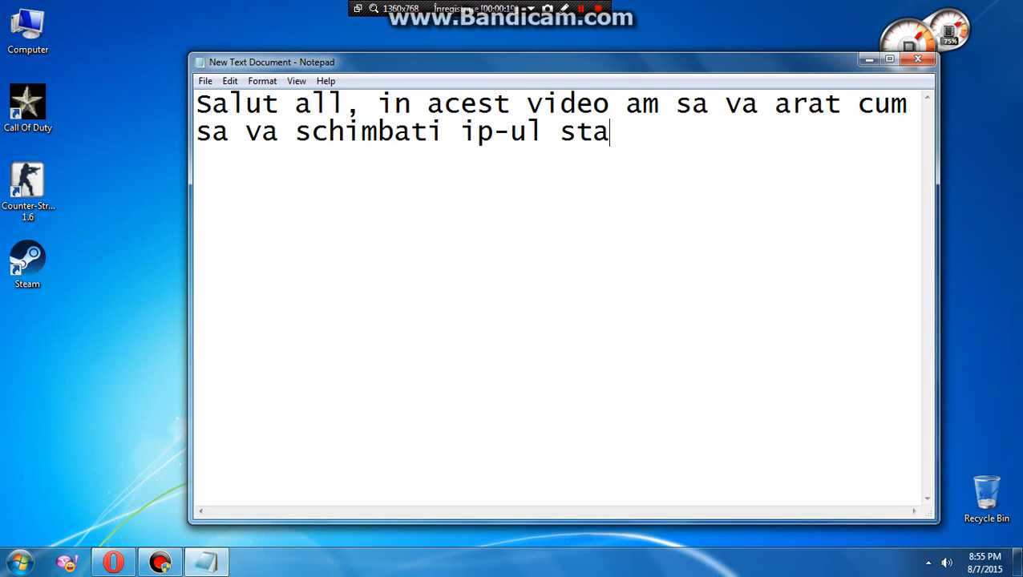
type("tic in")
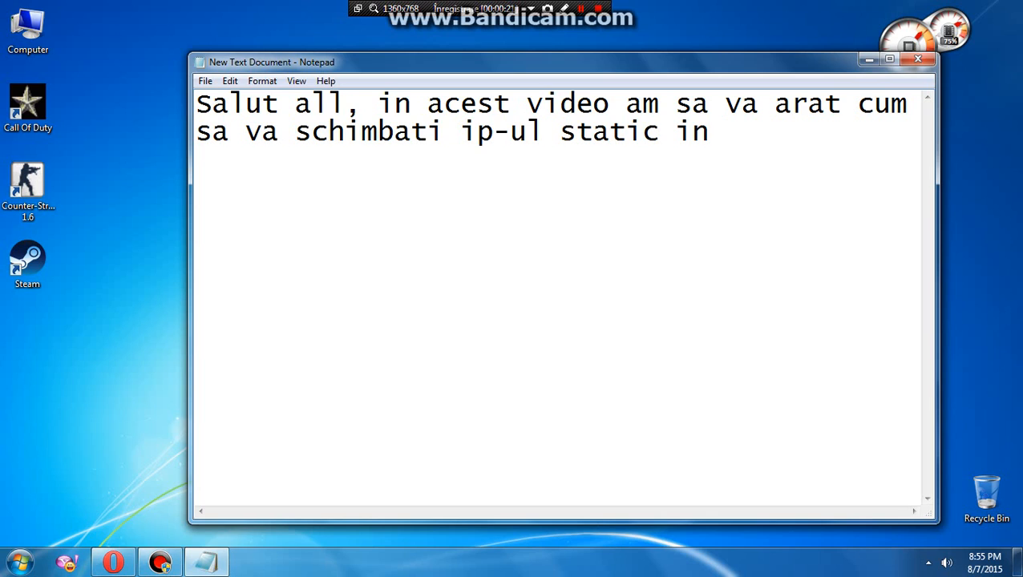
type("ip")
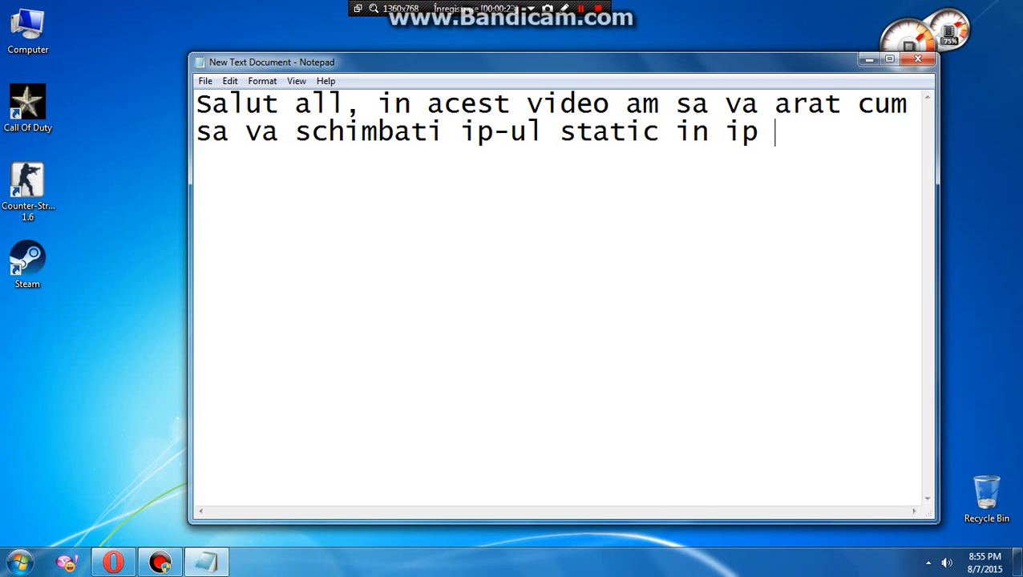
type("dyna")
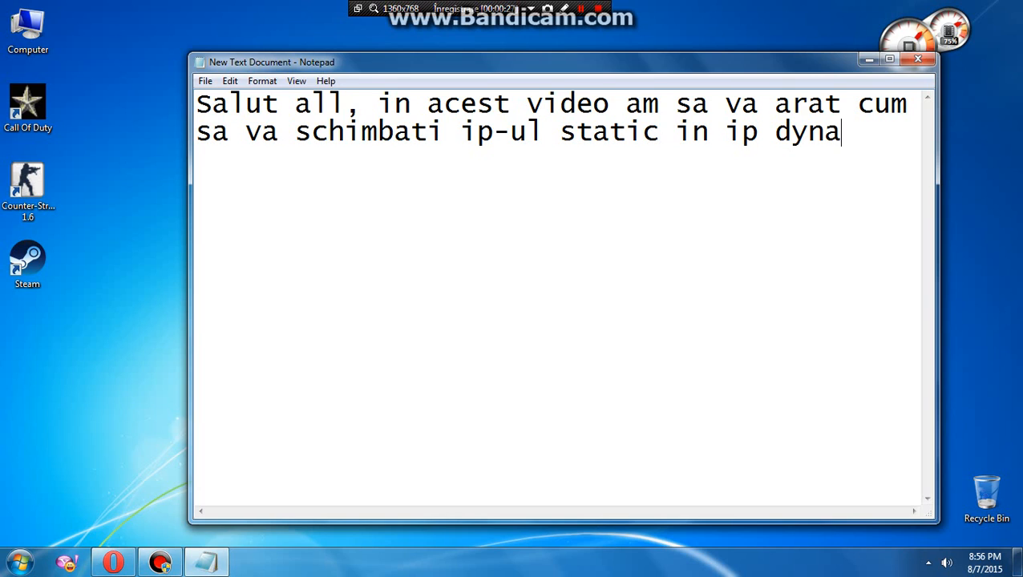
type("mik")
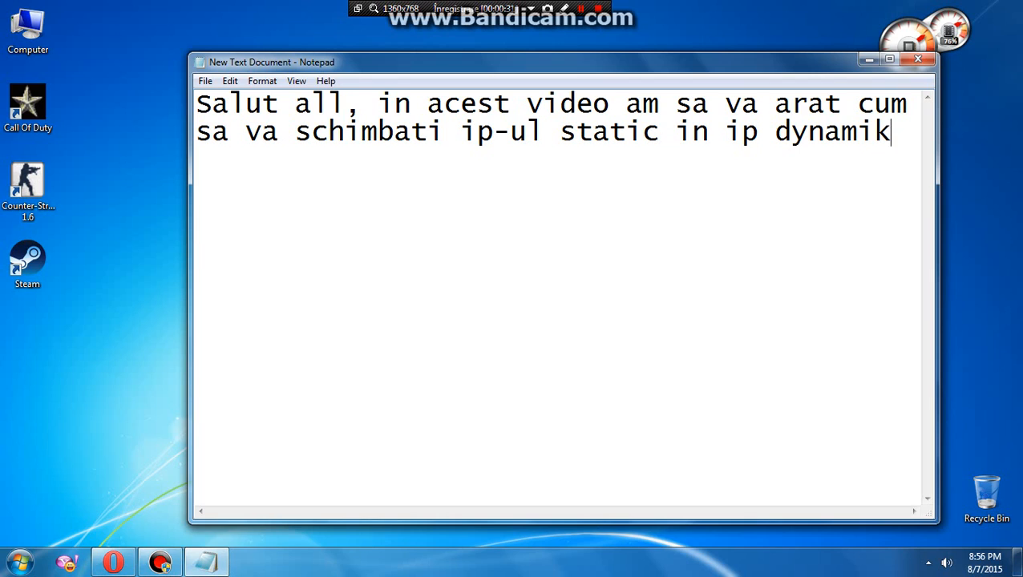
type("la router")
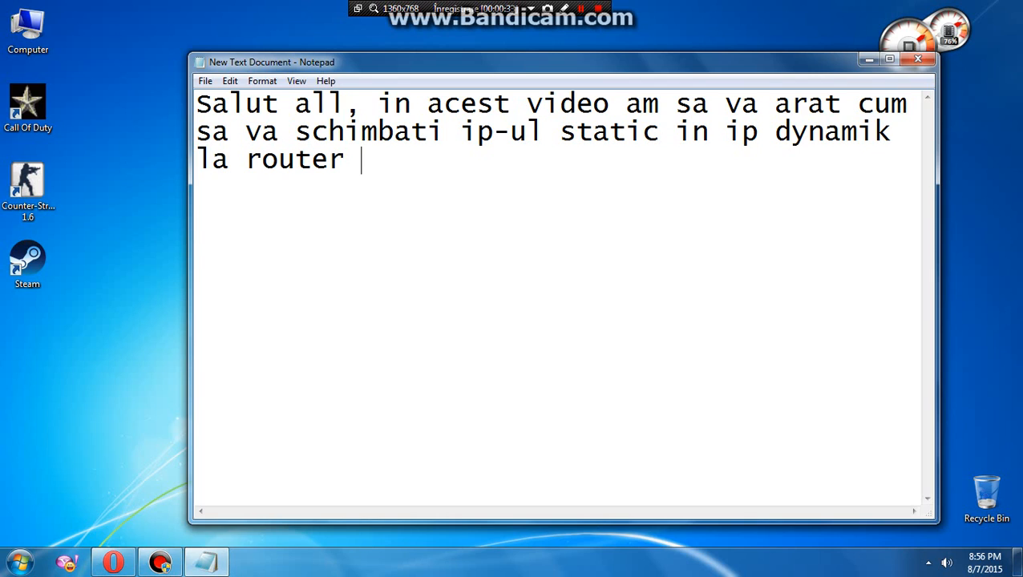
Add 'TP-LINK, deschidem o pagina noua de interenet' to the note
type("TP")
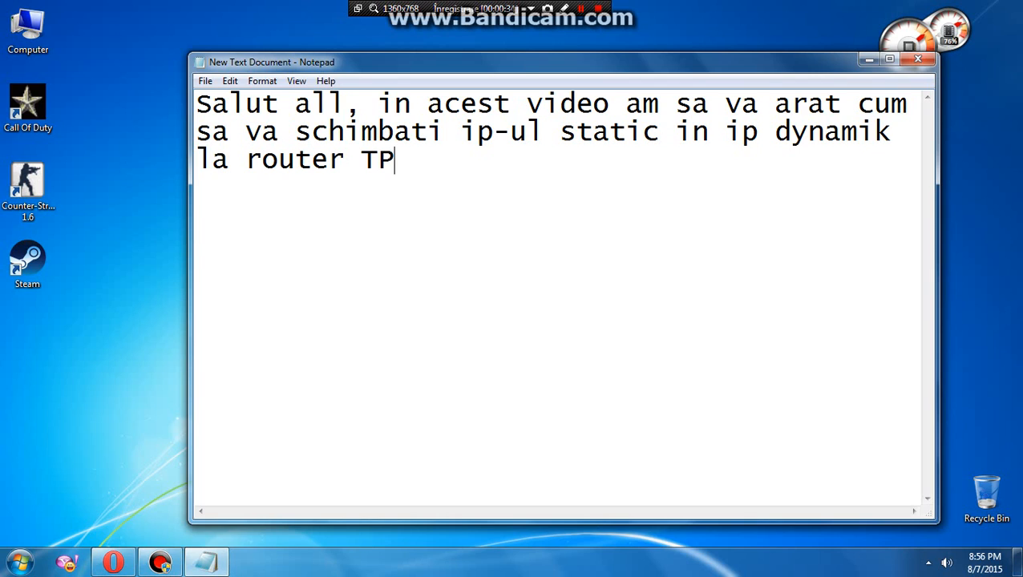
type("-LI")
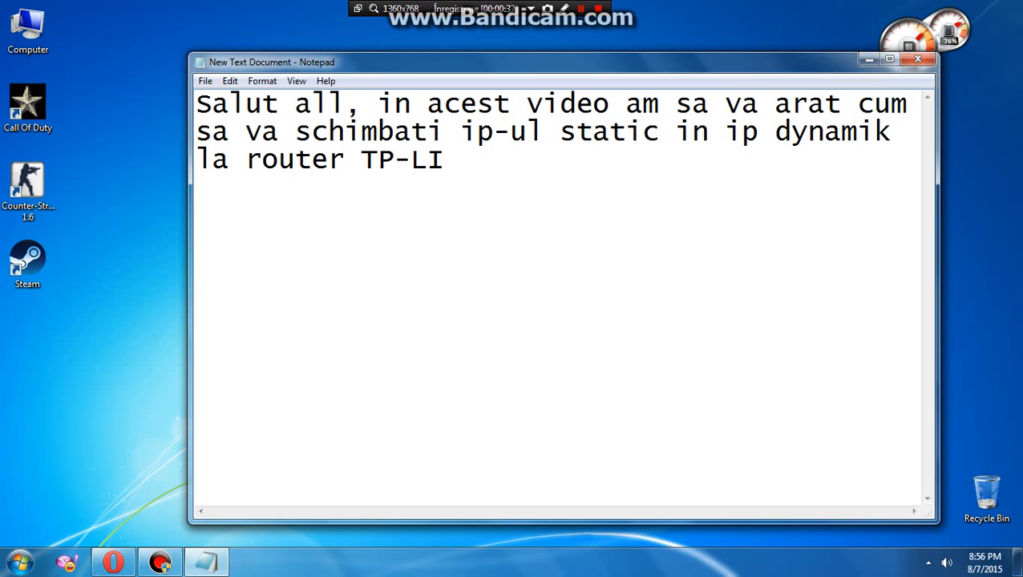
type("NK")
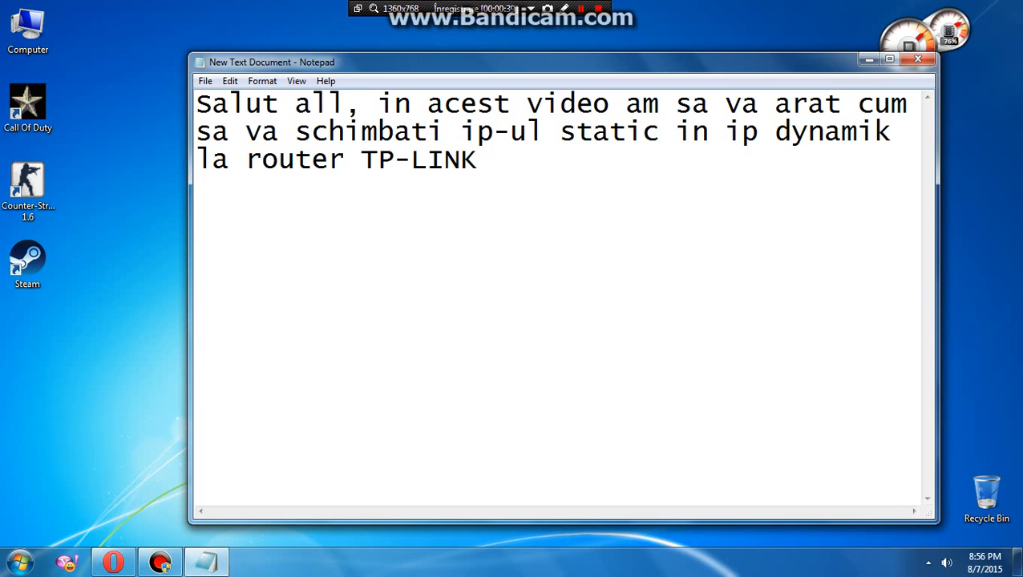
type("\", \"")
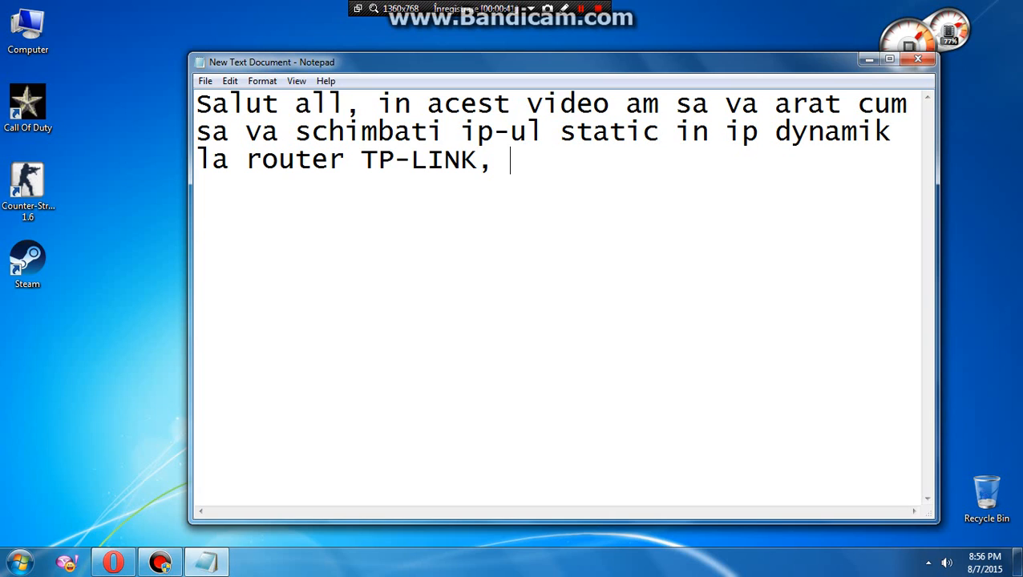
type("deschidem")
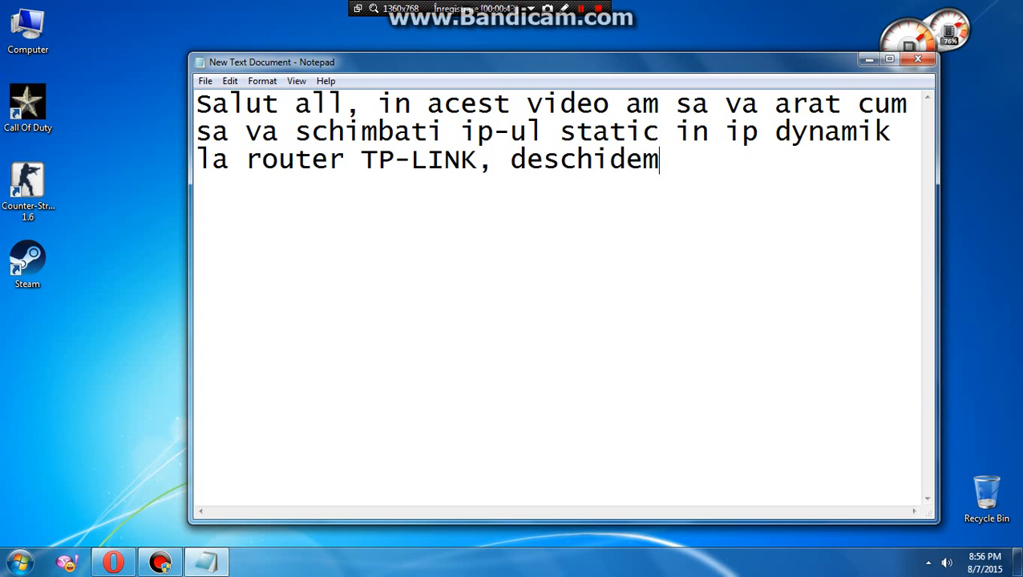
type("o pagina")
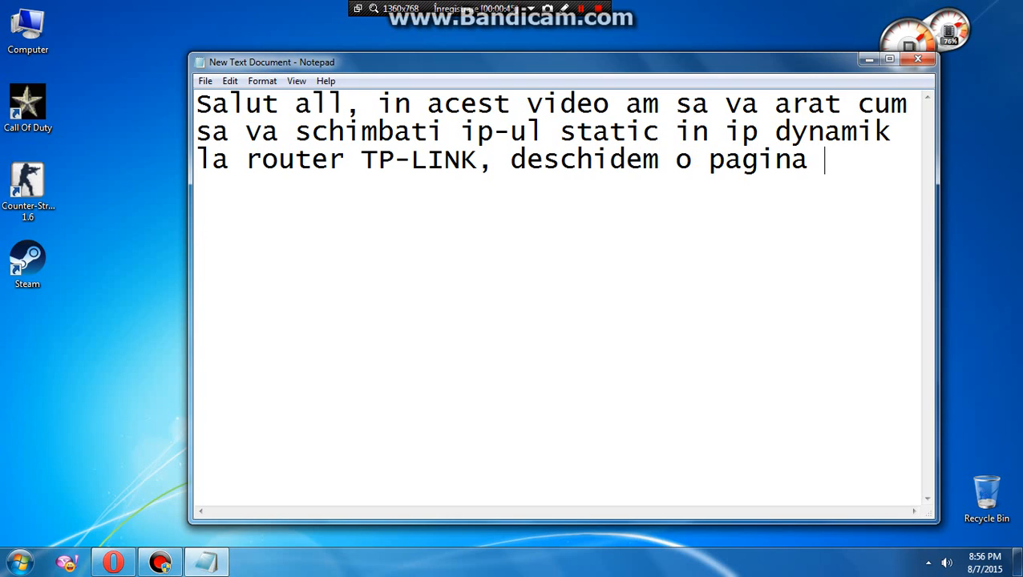
type("noua de")
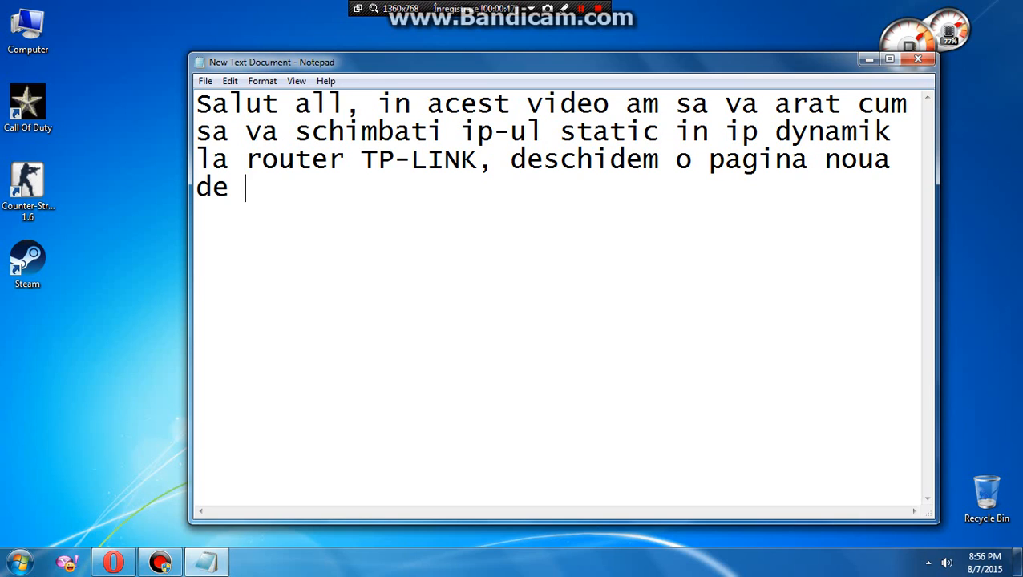
type("interene")
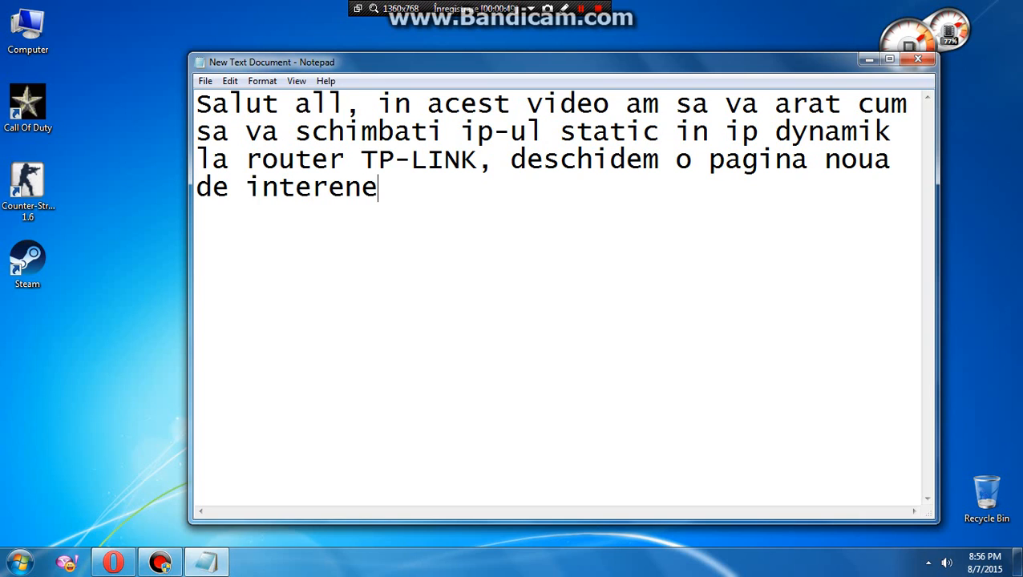
Finish the sentence with 'si scriem : tplinklogin.net'
type("t si")
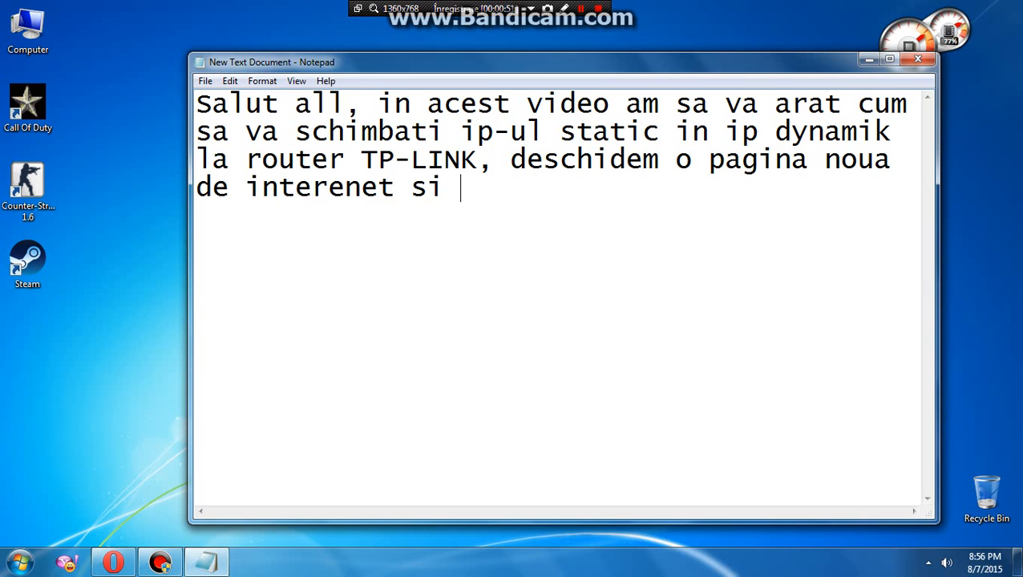
type("scriem :")
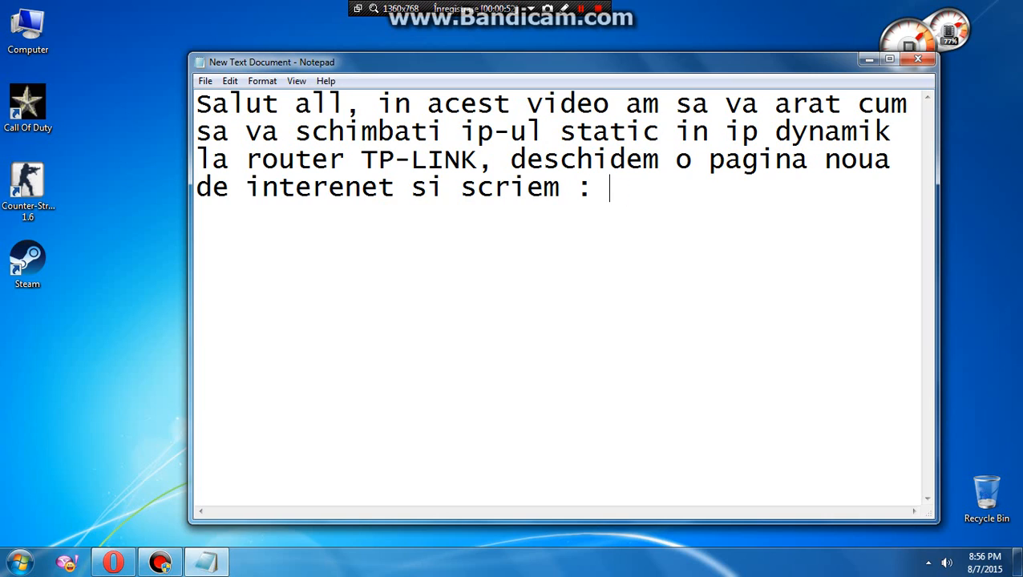
type("tplinkl")
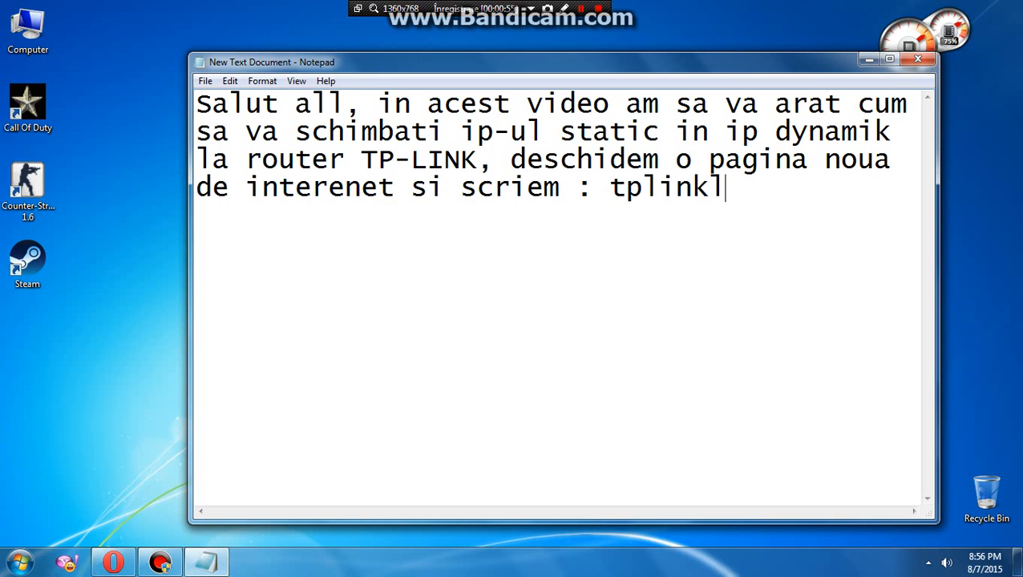
type("ogin.ne")
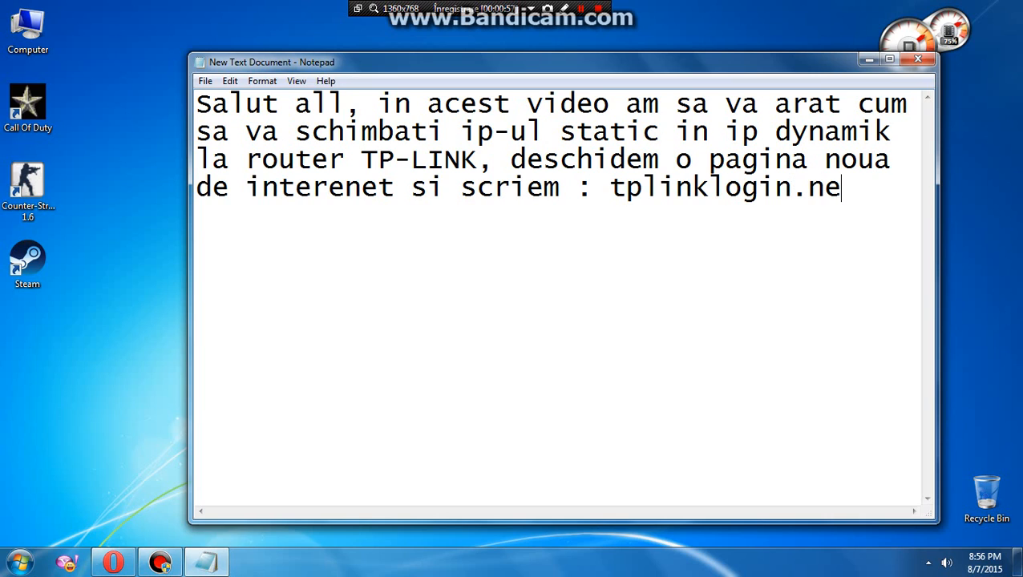
type("t")
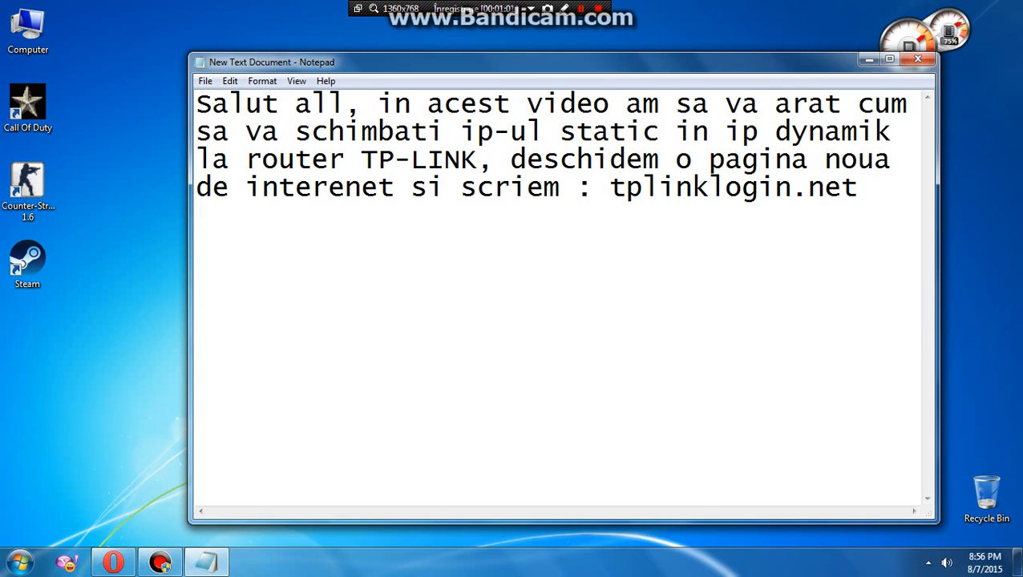
Add 'si o sa va dea sa va logati' to the note
type("si o sa va de")
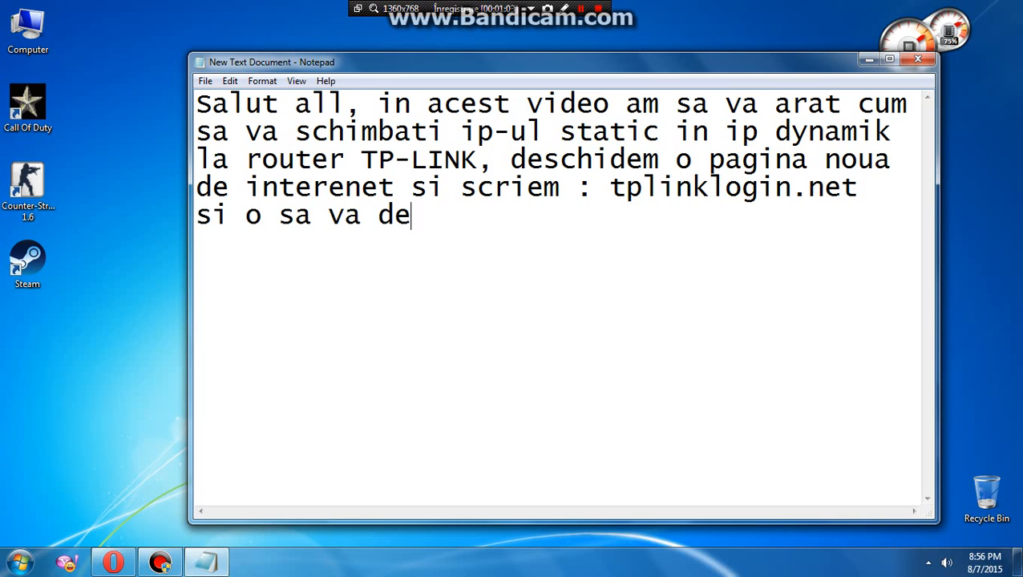
type("a sa va")
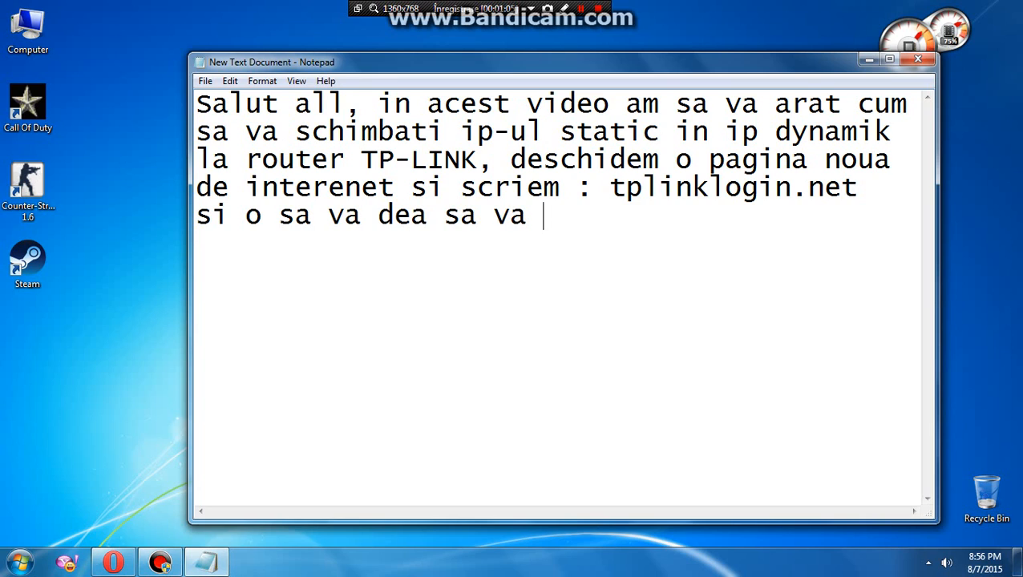
type("lo")
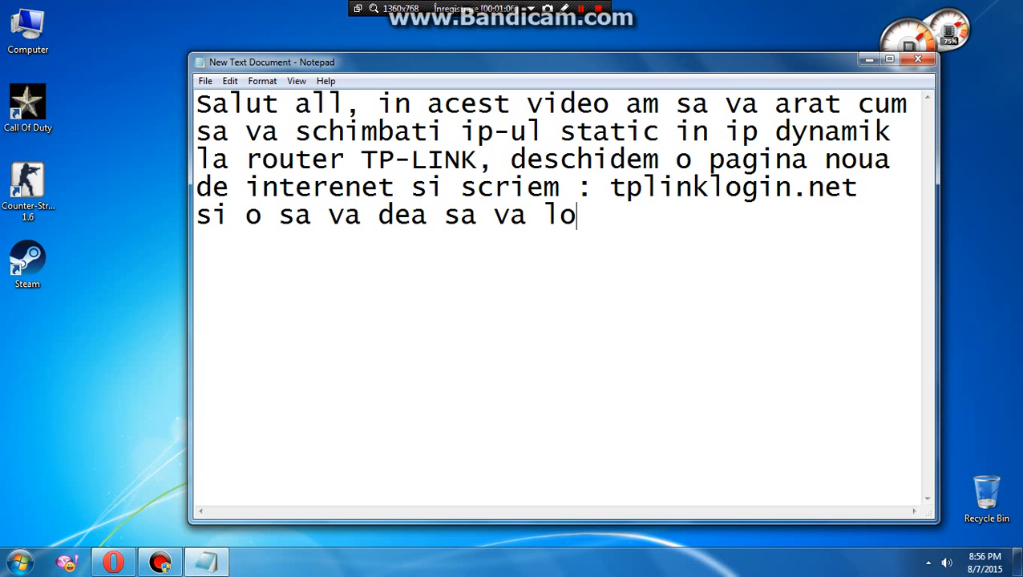
type("gati")
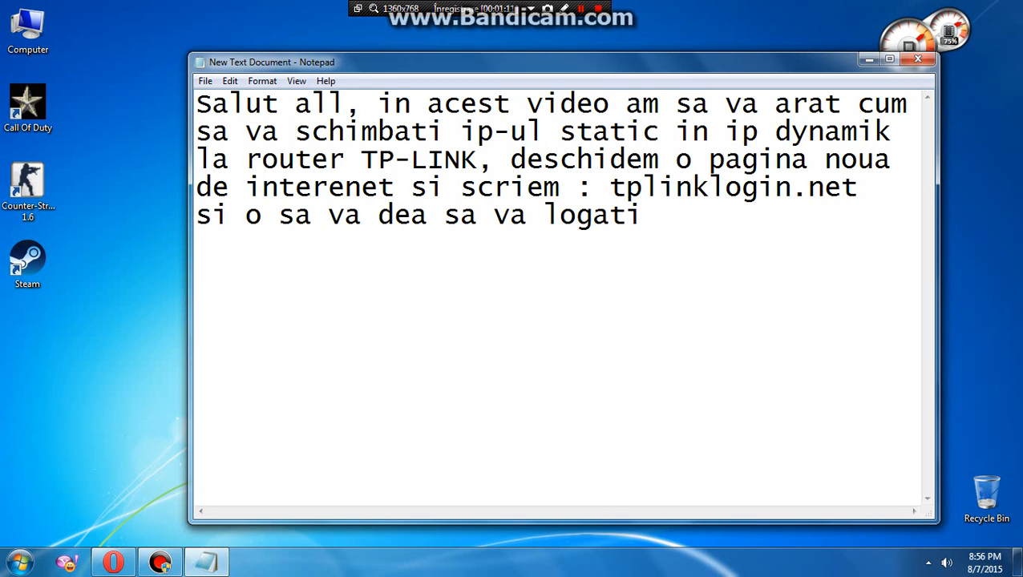
type("user")
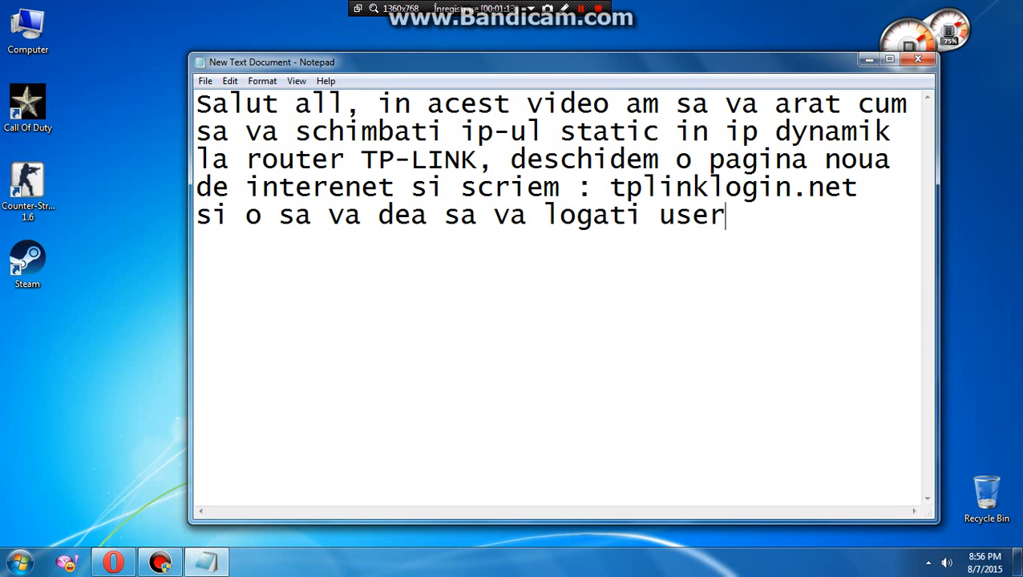
type("name si p")
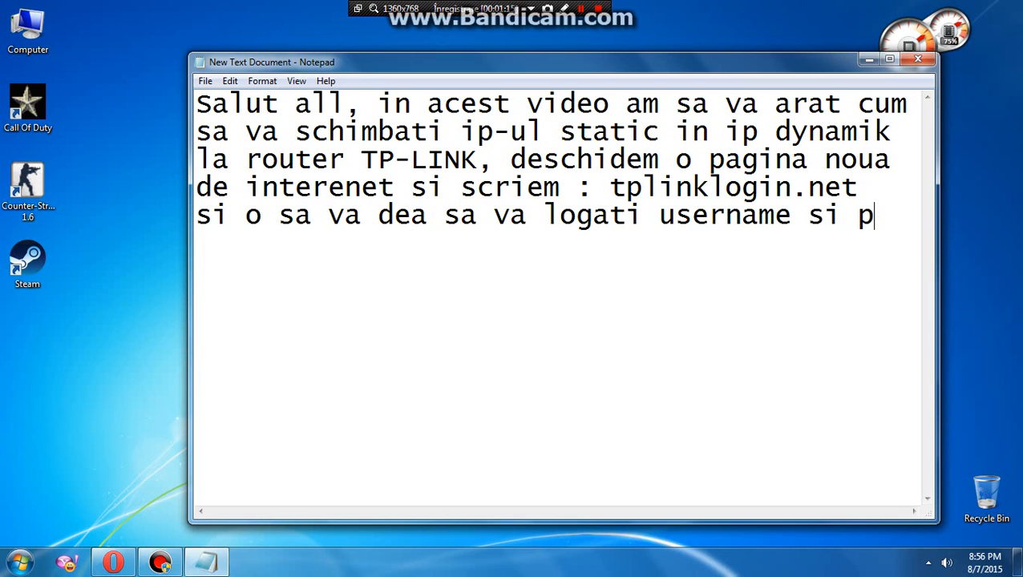
type("wes")
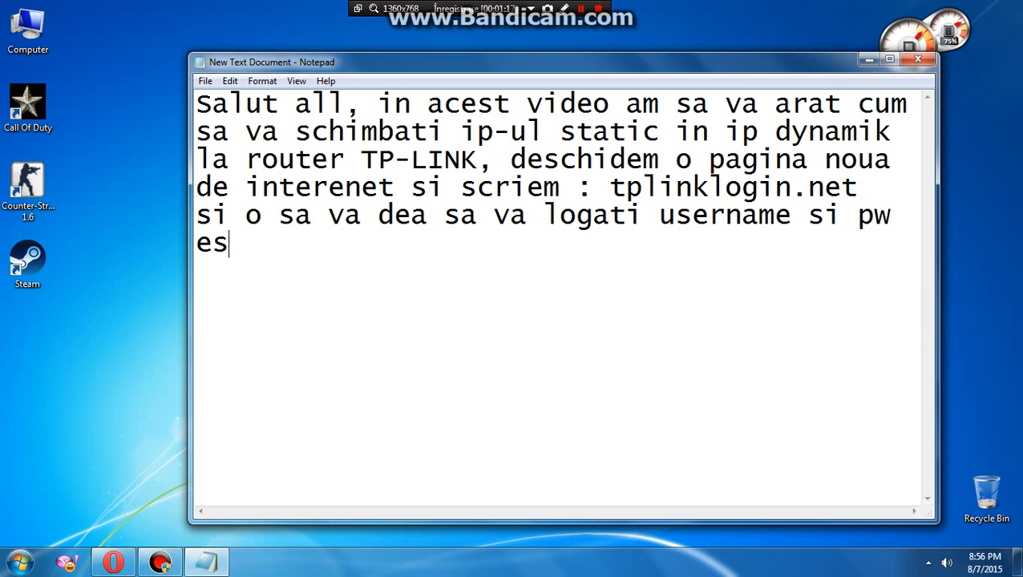
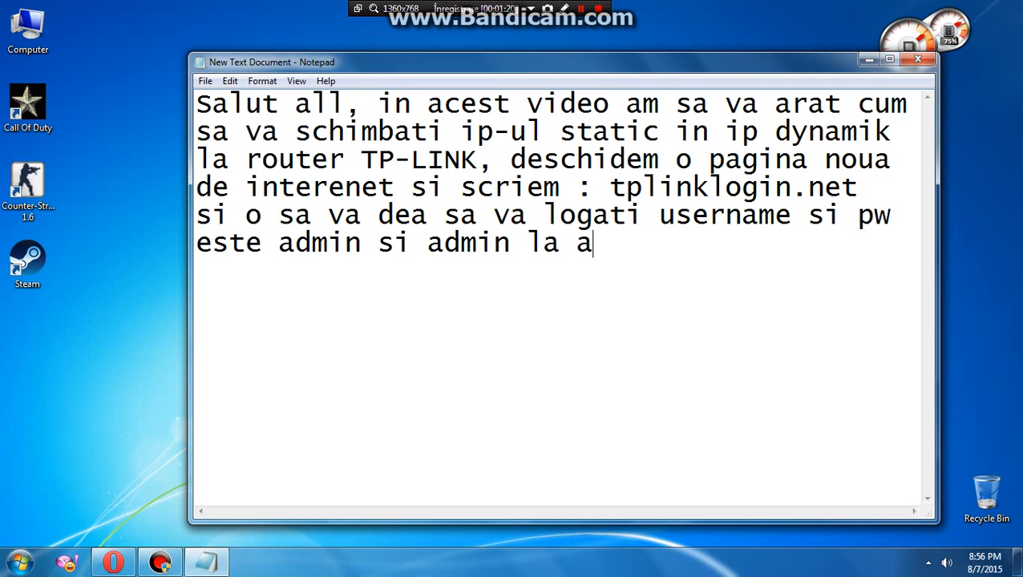
type("man")
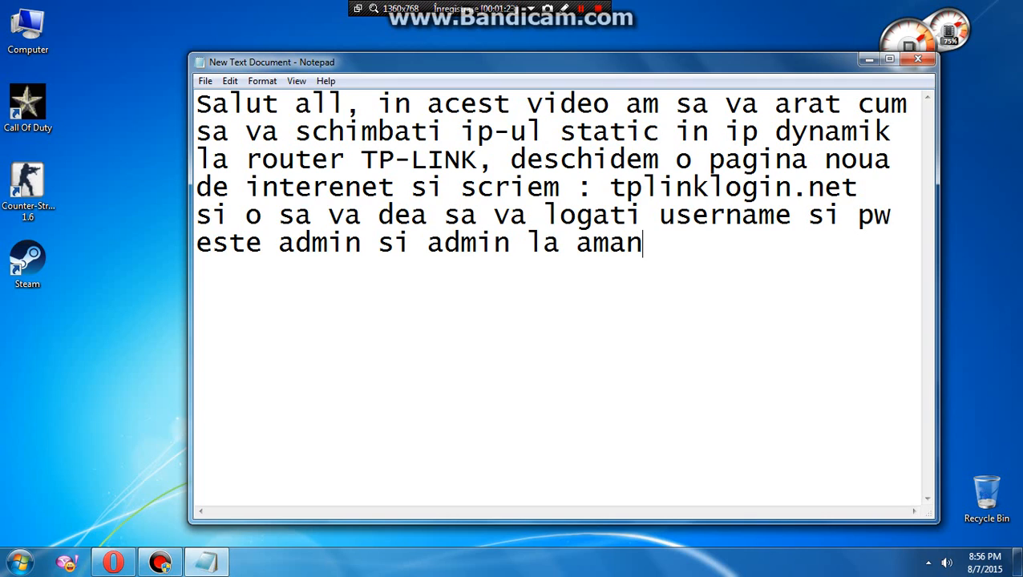
type("doua")
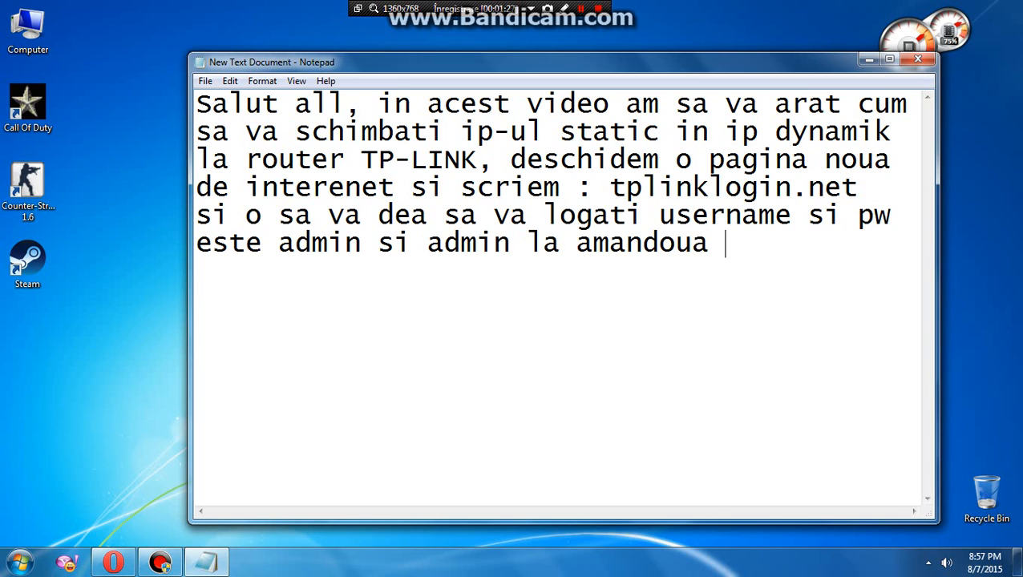
type("sc")
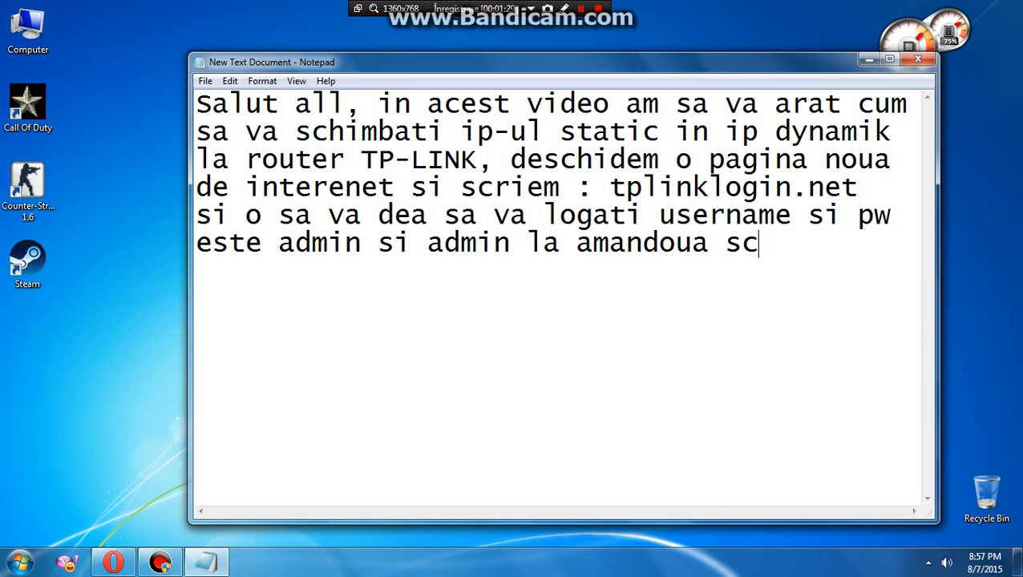
type("ri")
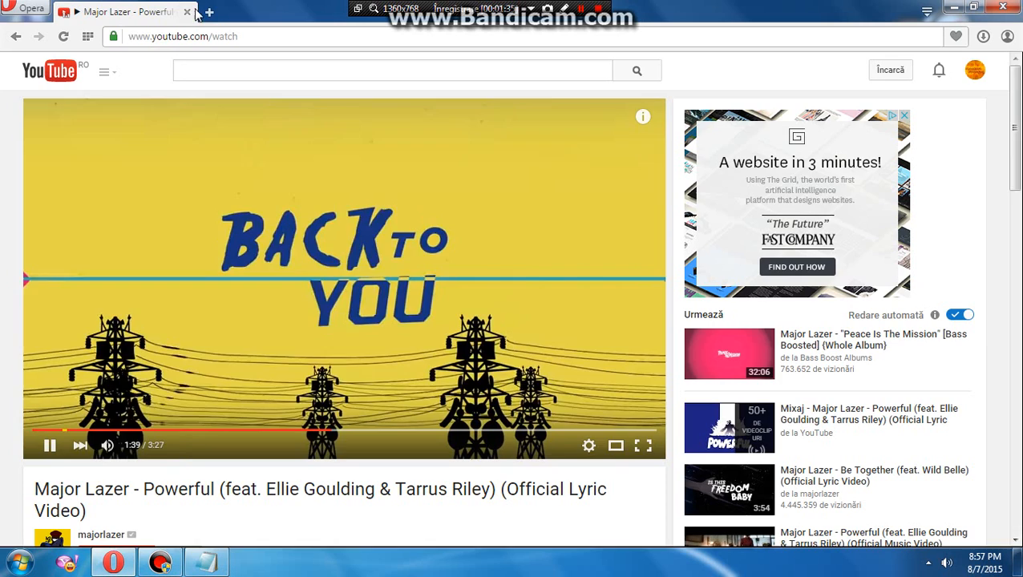
Search Google for tplinklogin.net in a new Opera tab
left_click(208, 12)
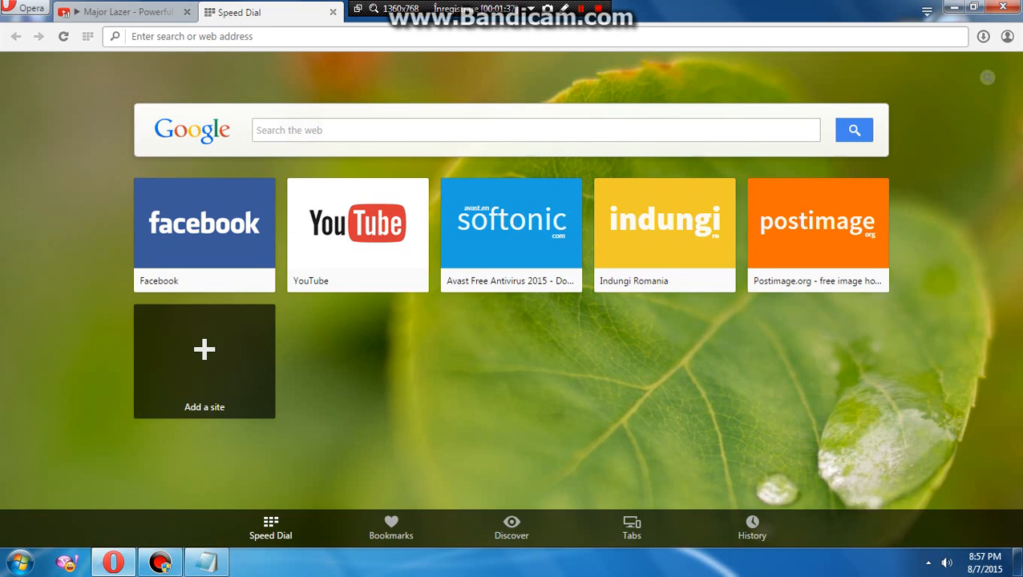
left_click(536, 130)
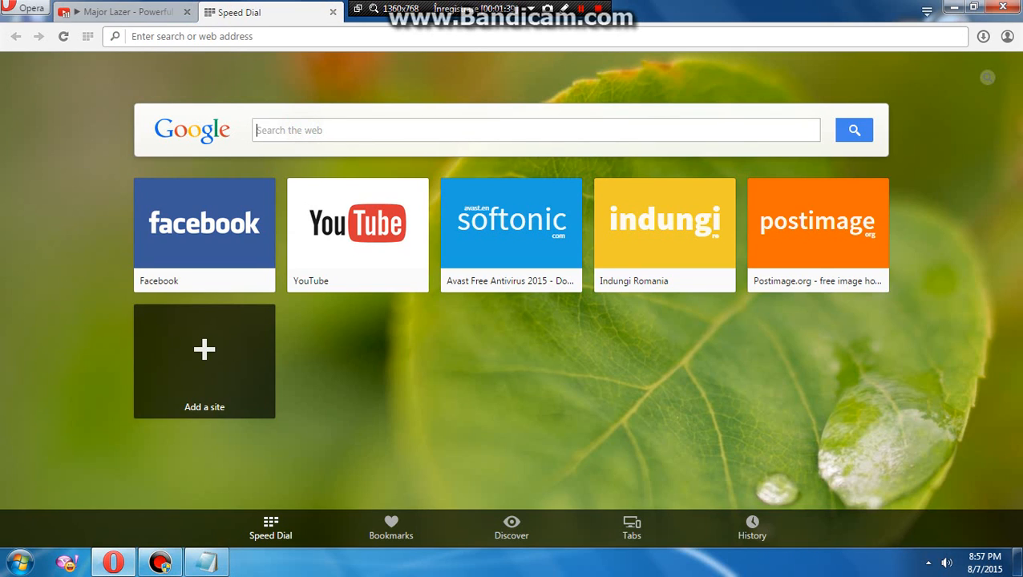
type("tplink")
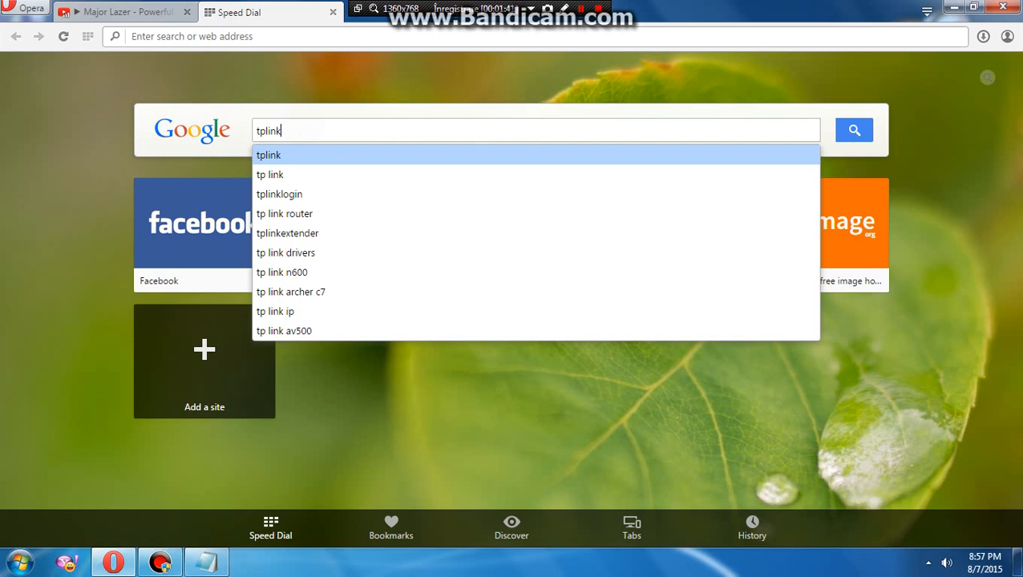
type("login.")
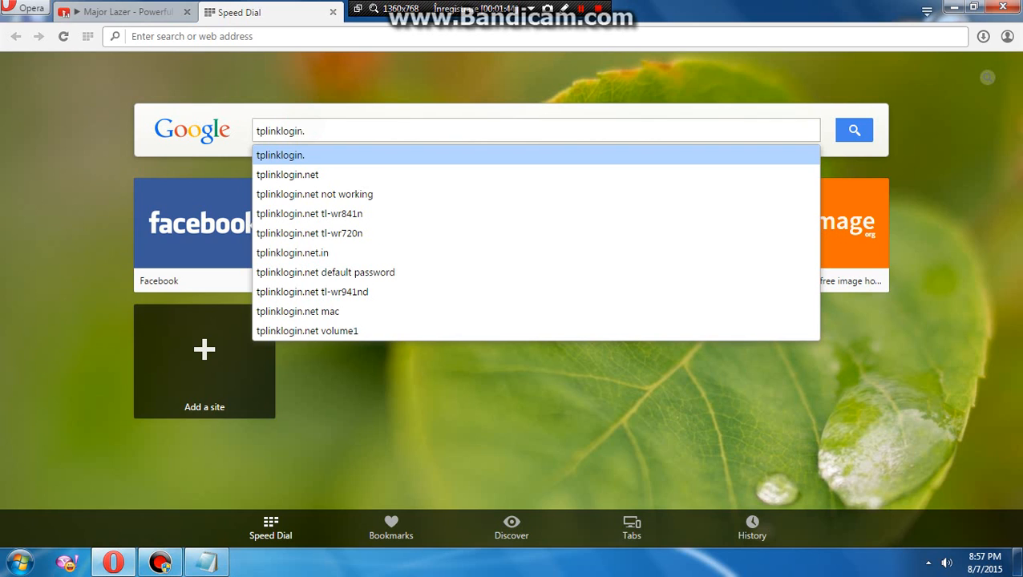
left_click(287, 174)
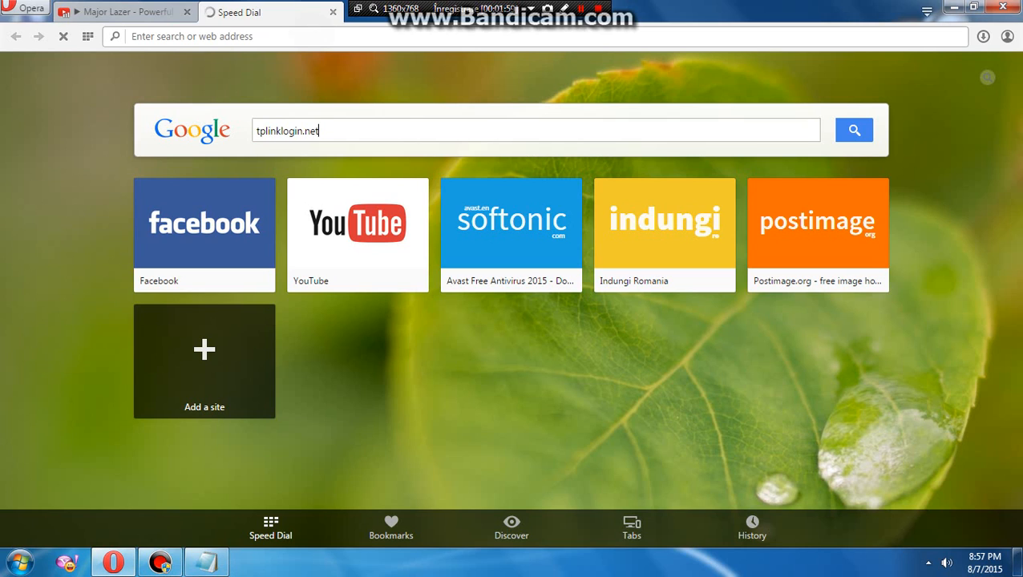
key("Return")
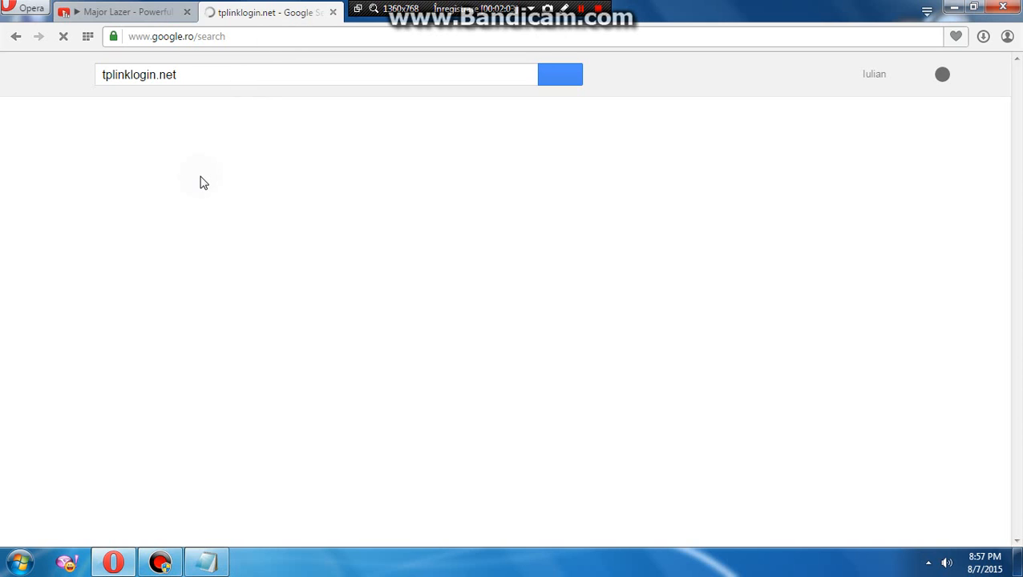
Open the 'tplinklogin.net - This website is for sale!' search result
left_click(561, 74)
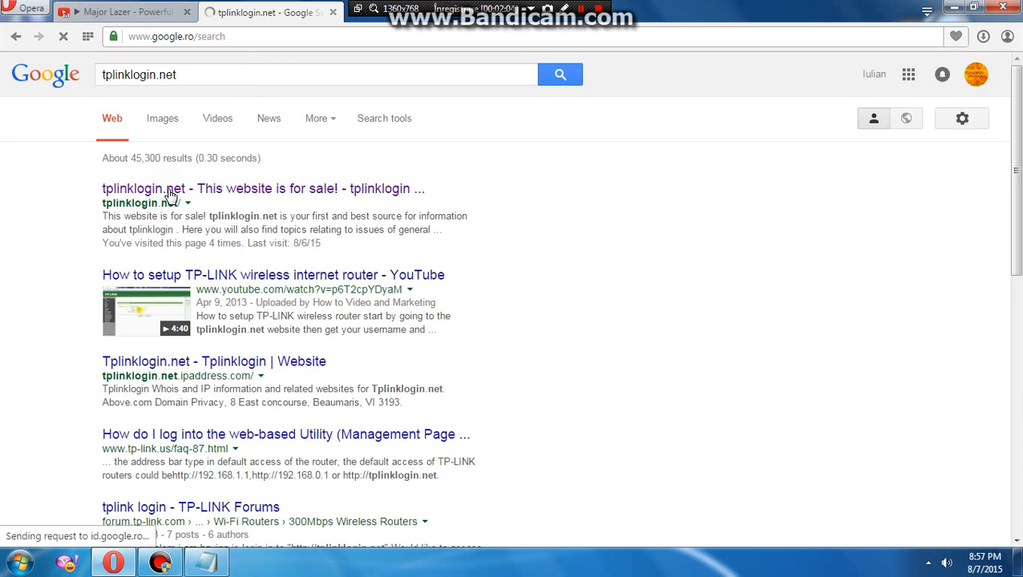
left_click(169, 189)
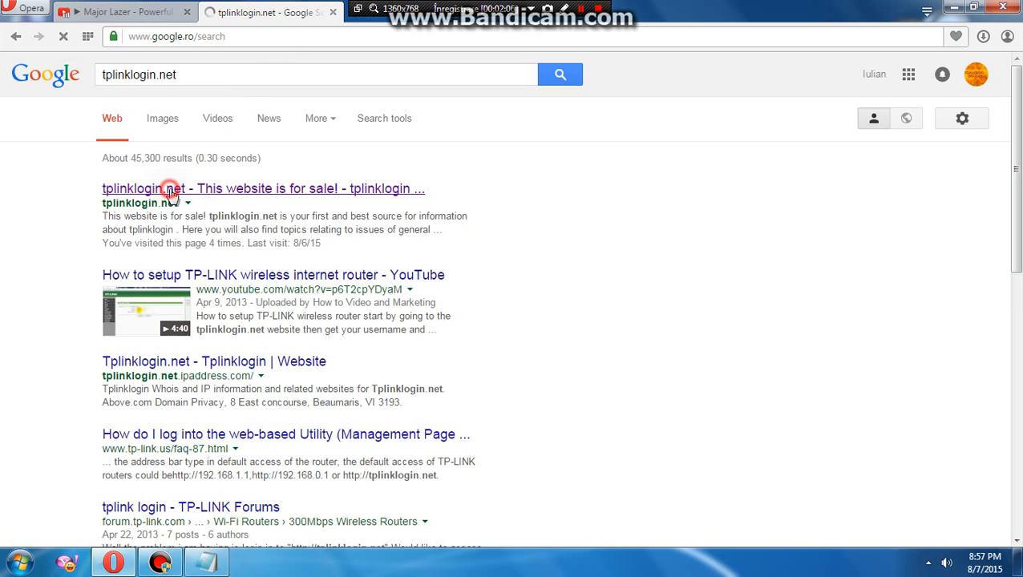
left_click(144, 188)
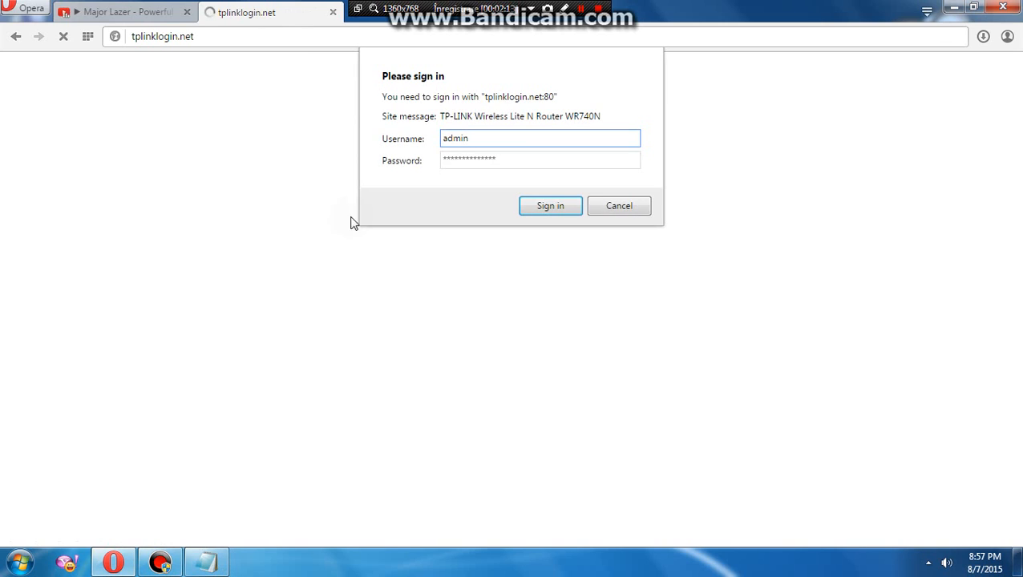
left_click(540, 138)
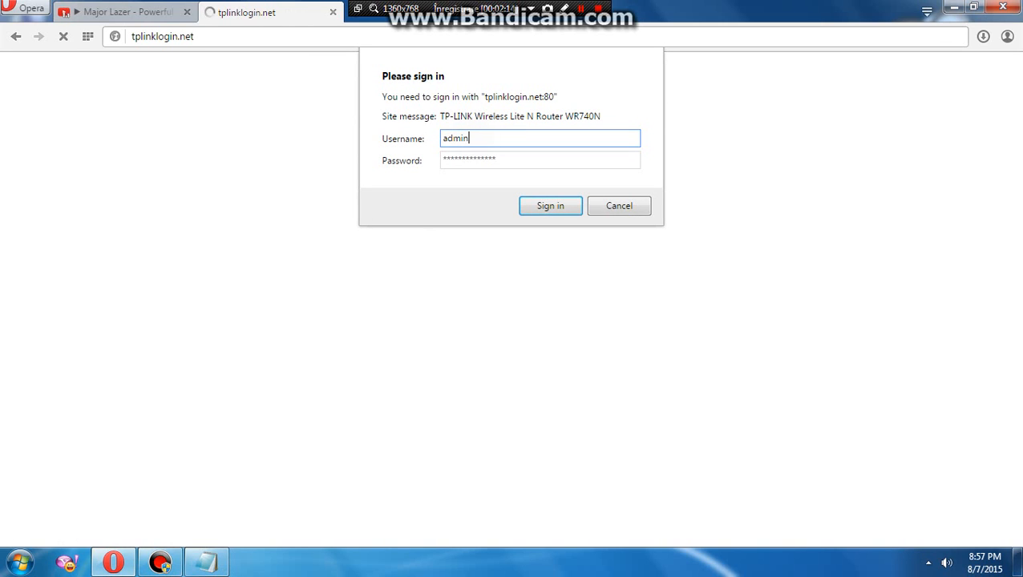
left_click(540, 160)
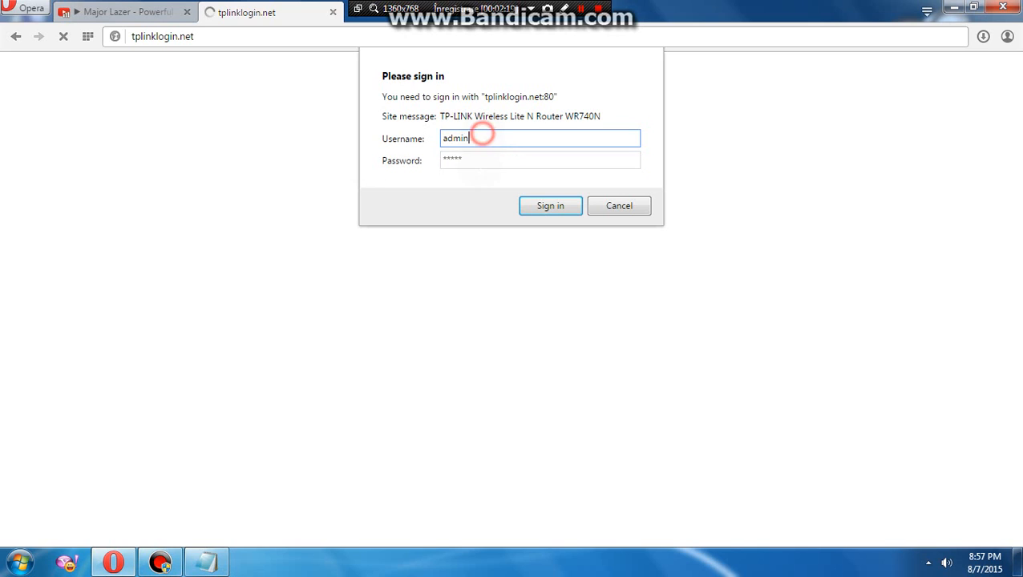
left_click(550, 206)
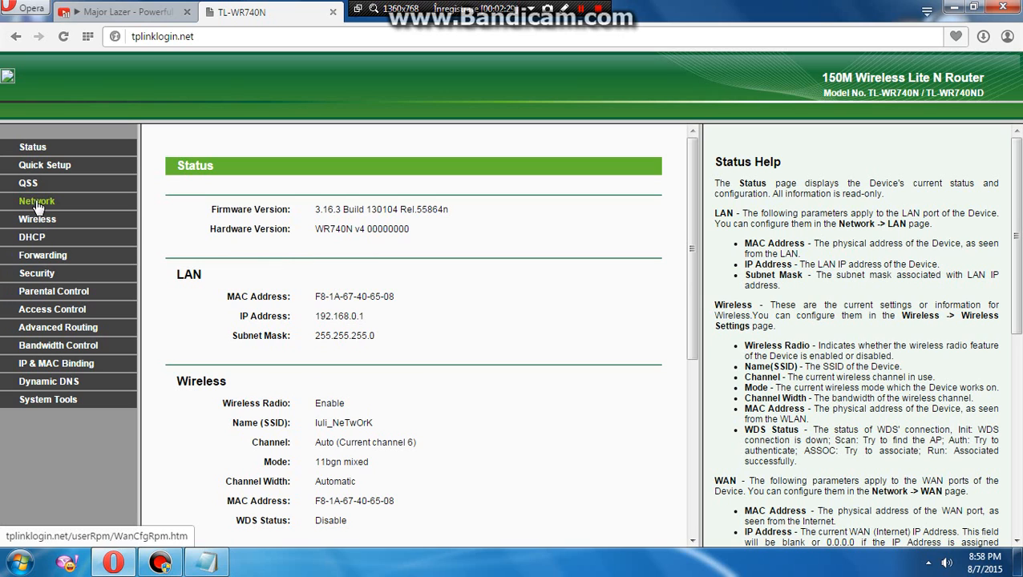
left_click(37, 200)
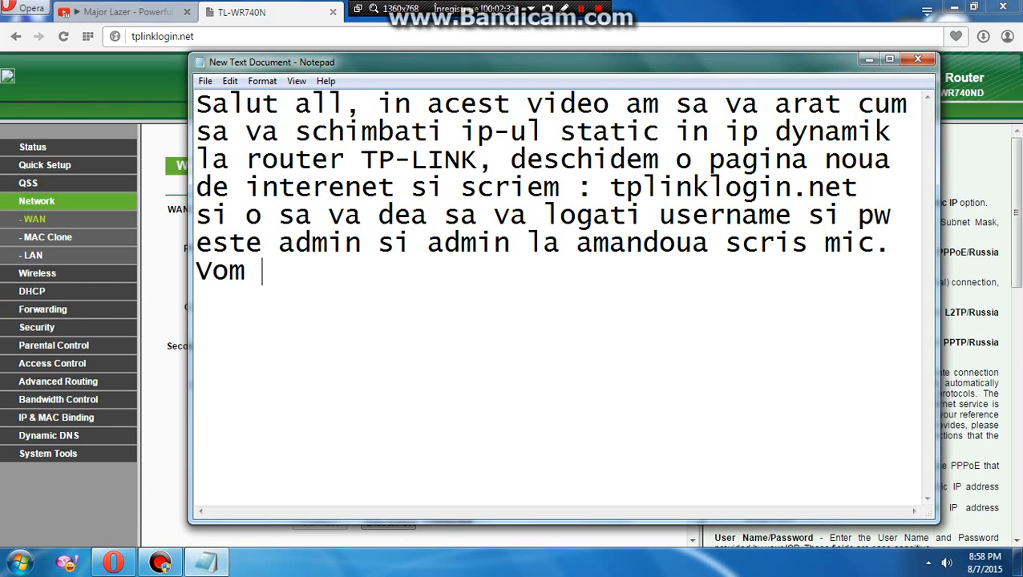
Add 'alege din partea stanga Network' to the Notepad guide
type("alege din par")
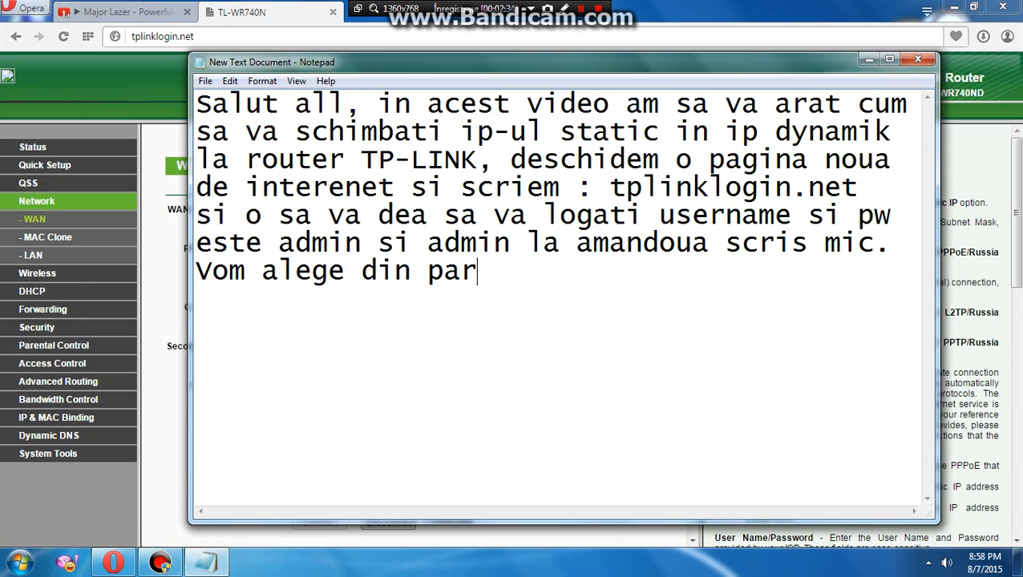
type("tea stanga")
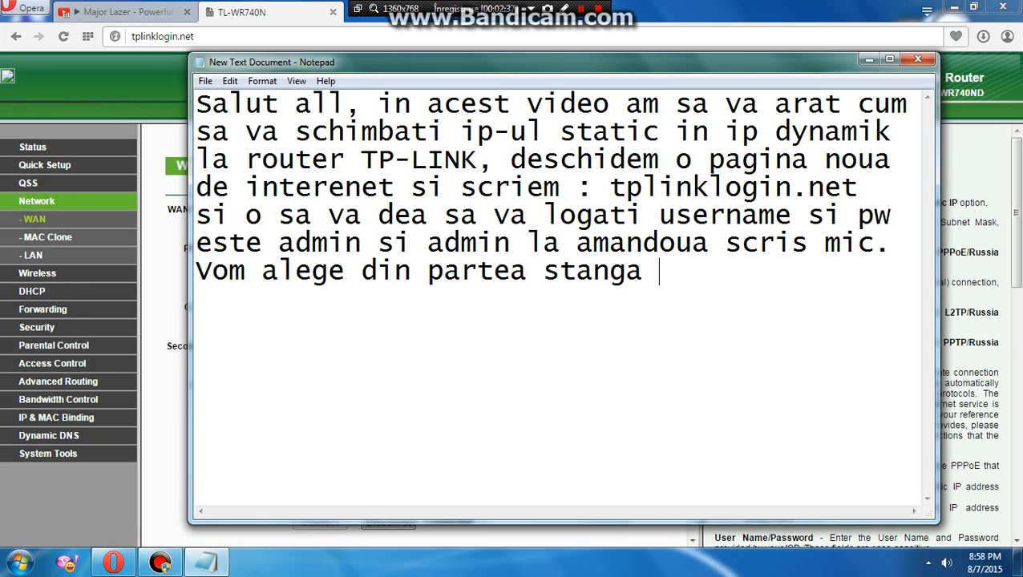
type("Network")
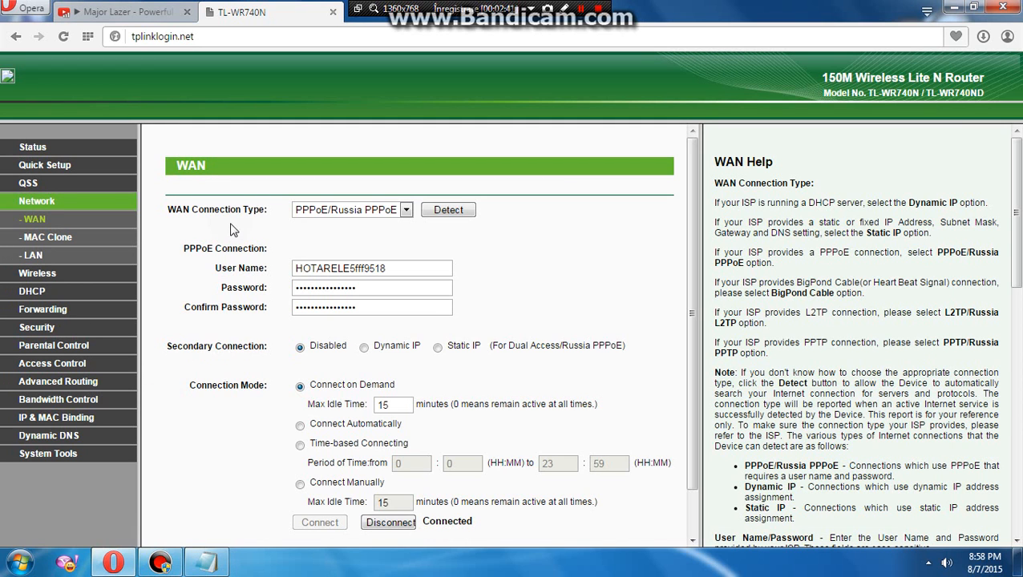
double_click(217, 209)
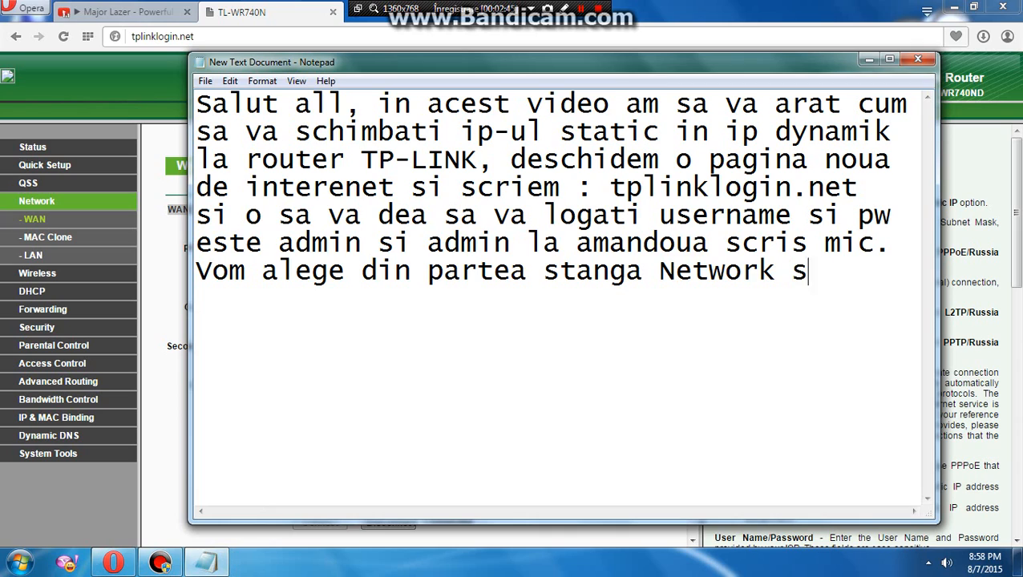
Add 'si la WAN connection type bifam ip dynam' to the note
type("i la")
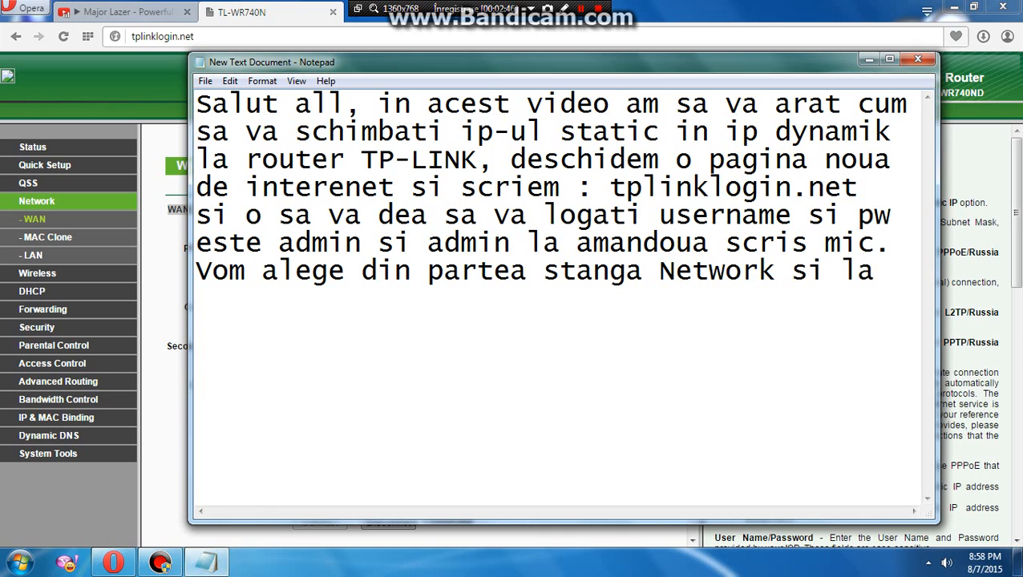
type("WAN c")
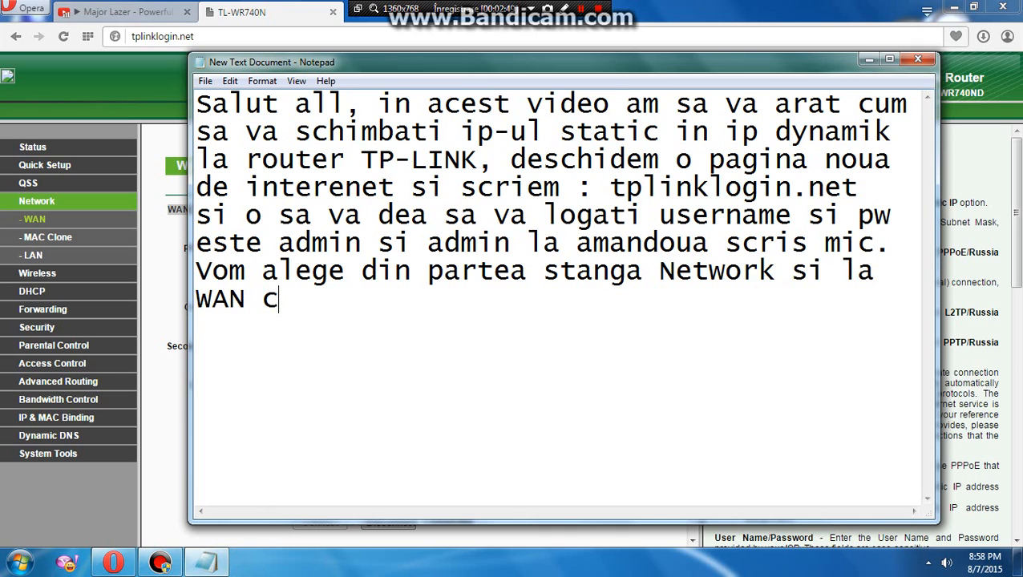
type("onnecti")
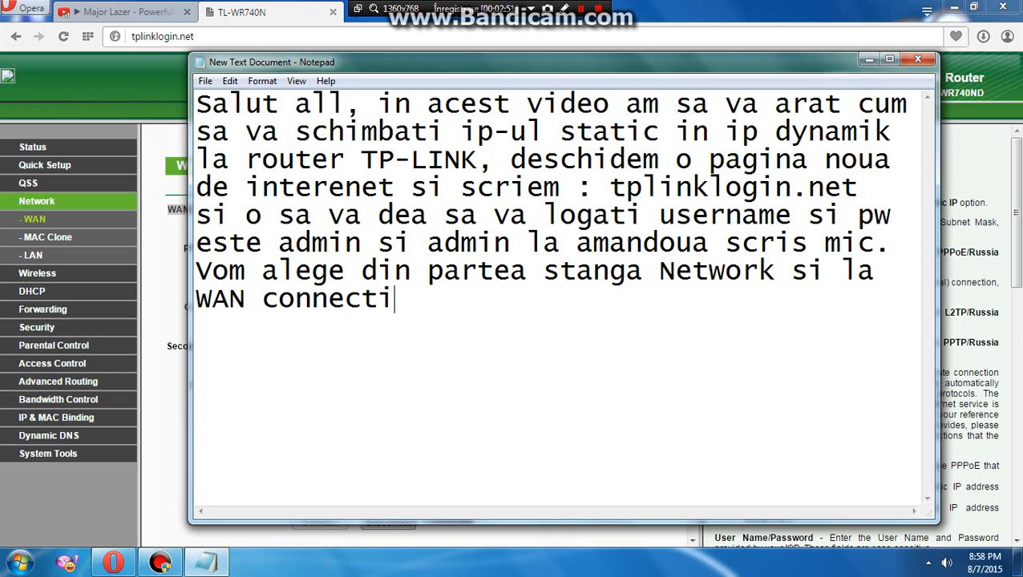
type("on type")
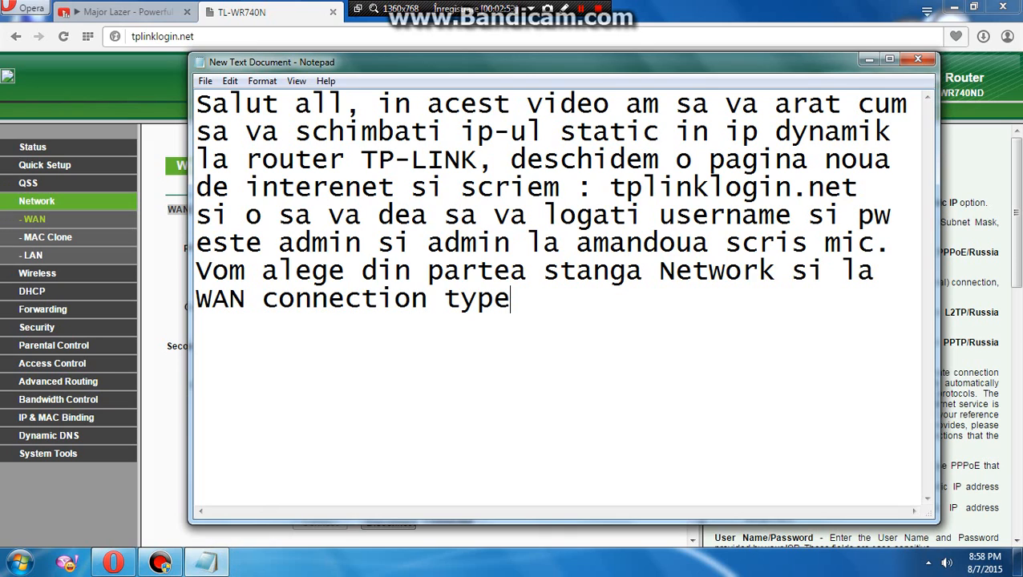
type("bif")
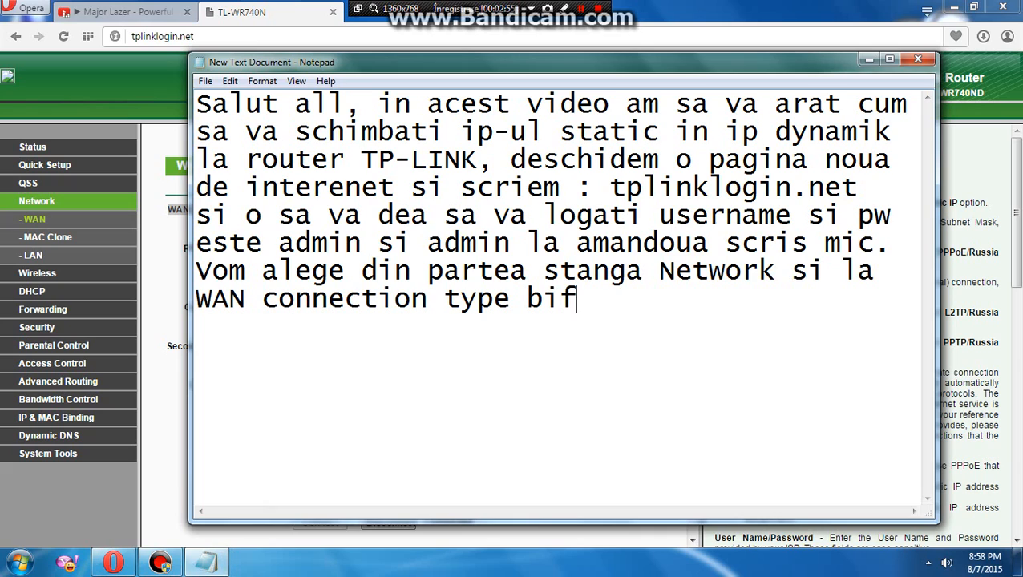
type("am")
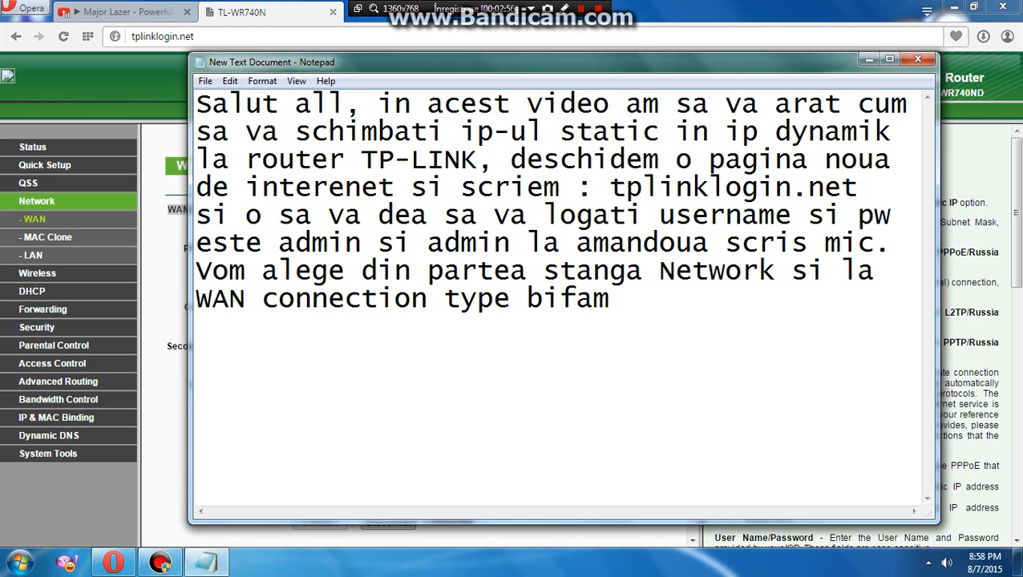
type("ip dynam")
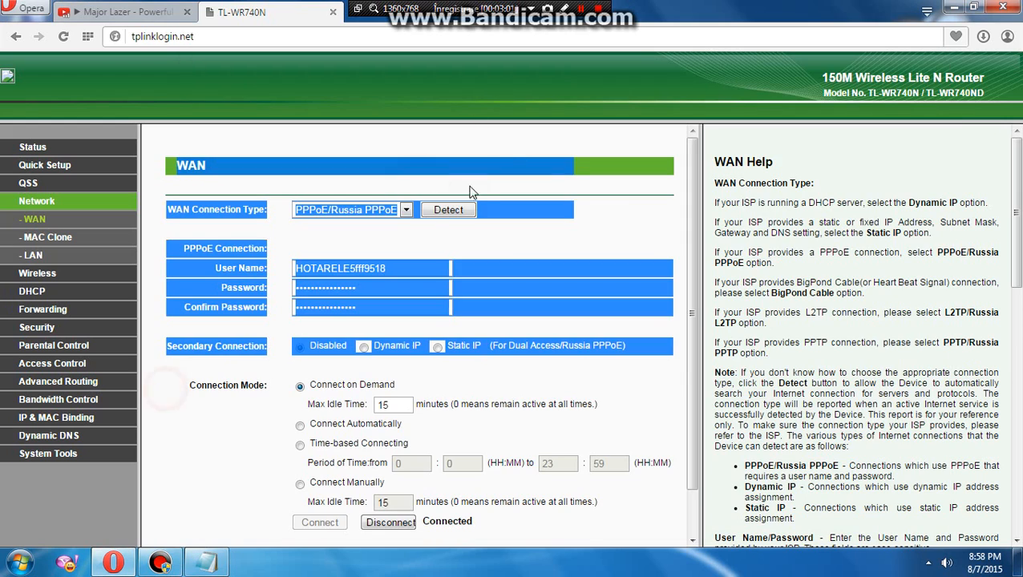
Choose Dynamic IP in the router's WAN Connection Type dropdown
left_click(405, 209)
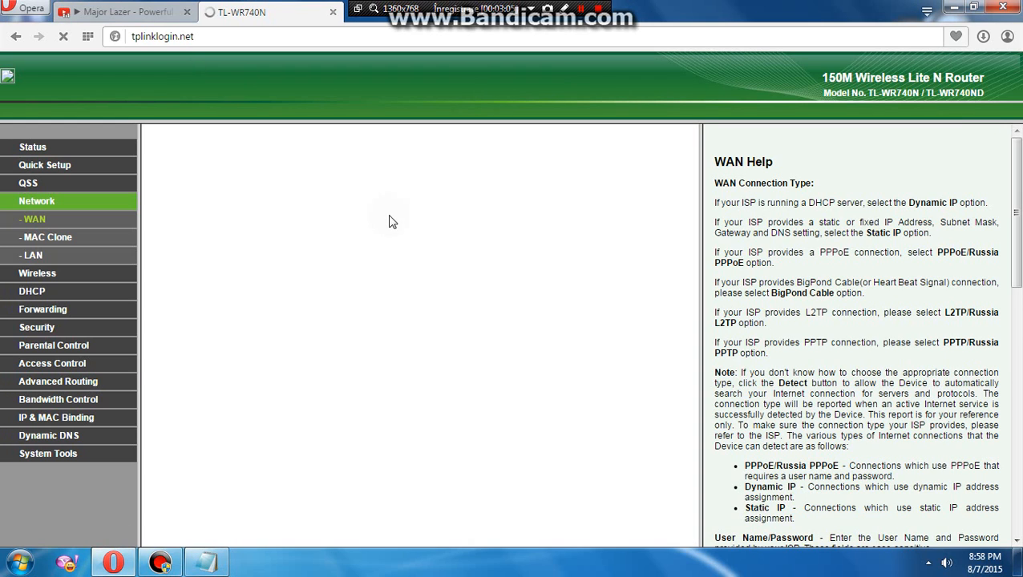
left_click(34, 219)
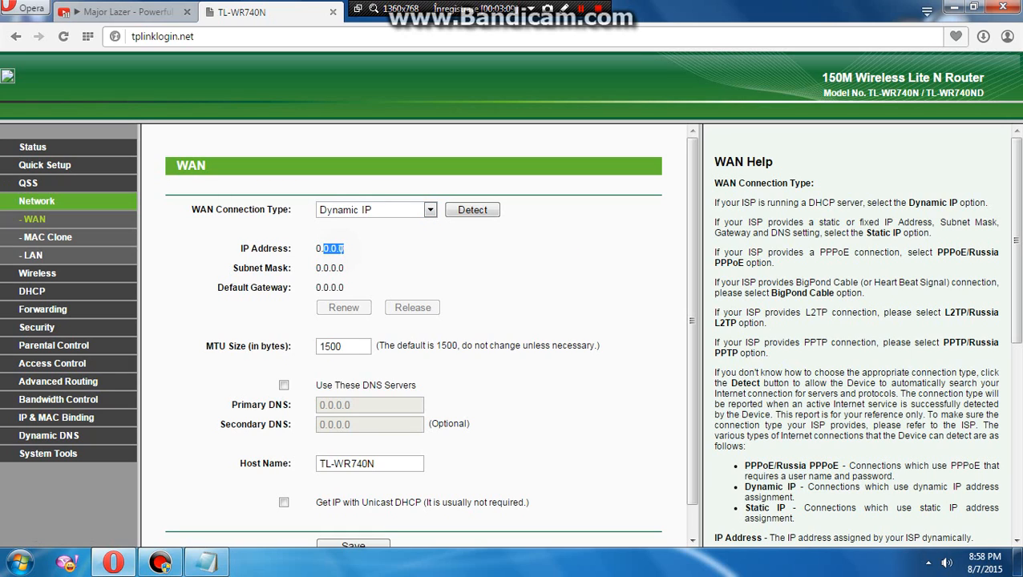
scroll("down", 3)
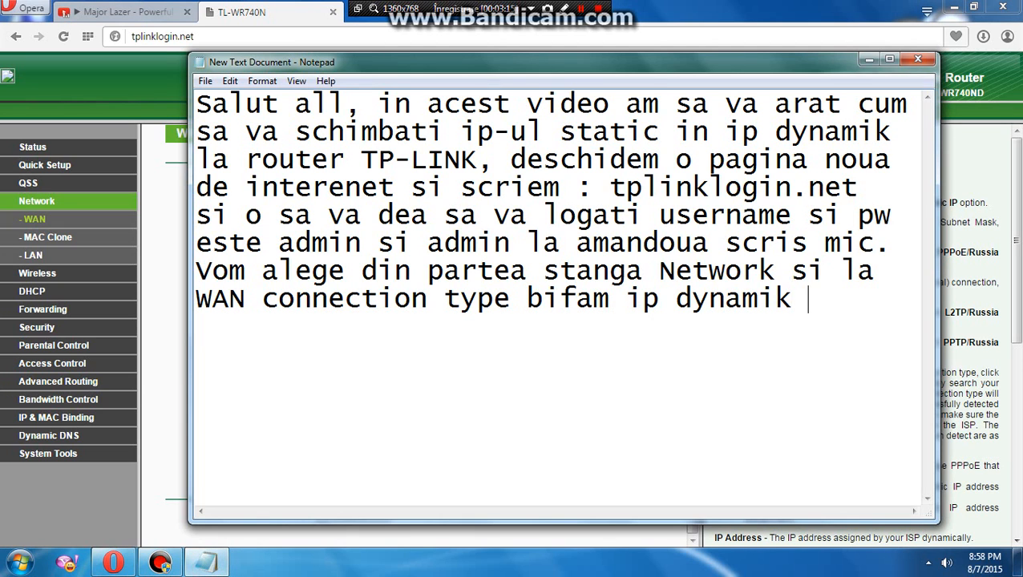
Type 'dam pe butonul de jos Save si gata avem ip dinamik Mult succes!!!' to end the guide
type("dam pe")
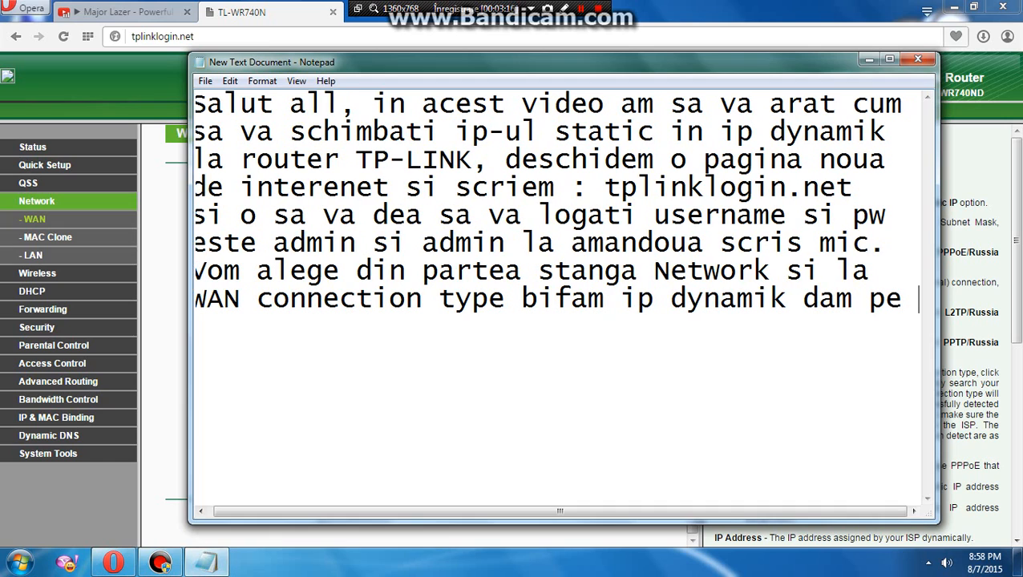
type("buto")
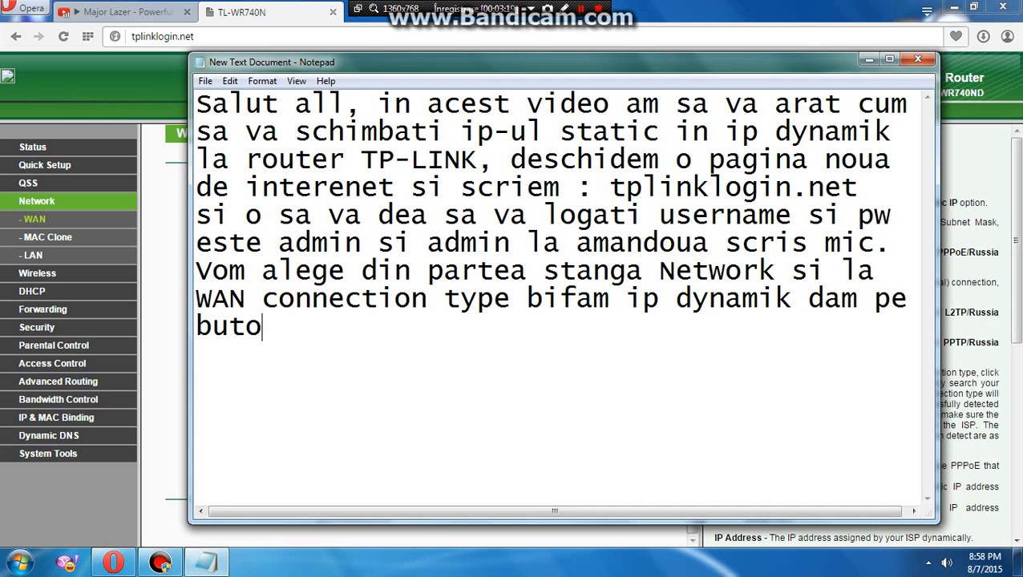
type("nul de jos")
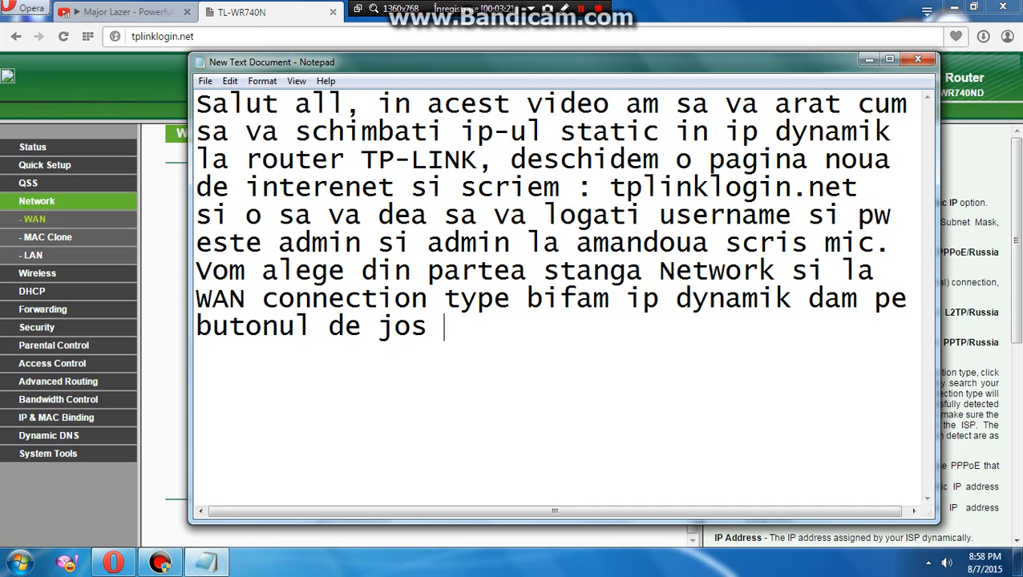
type("Save si")
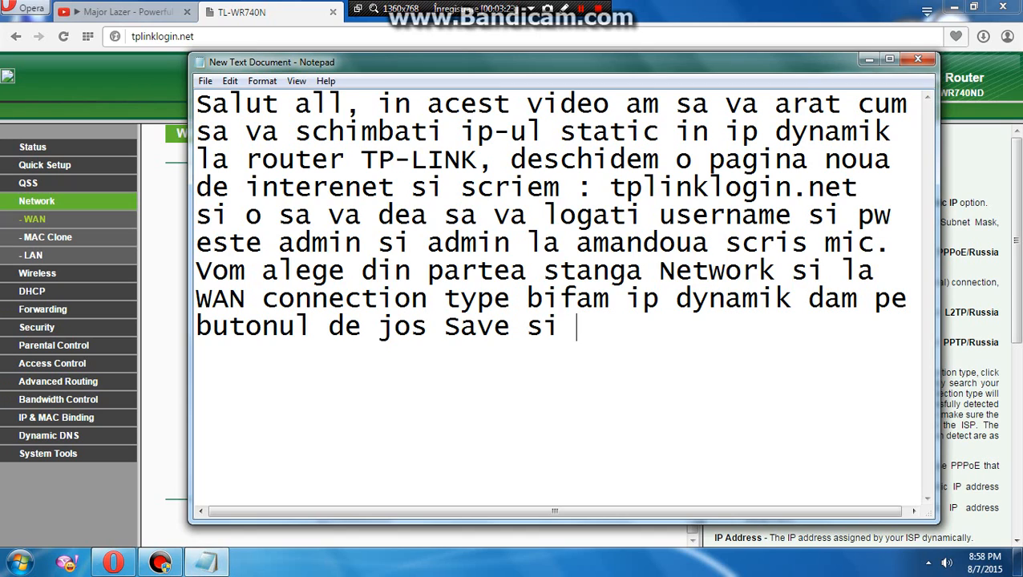
type("gata avem")
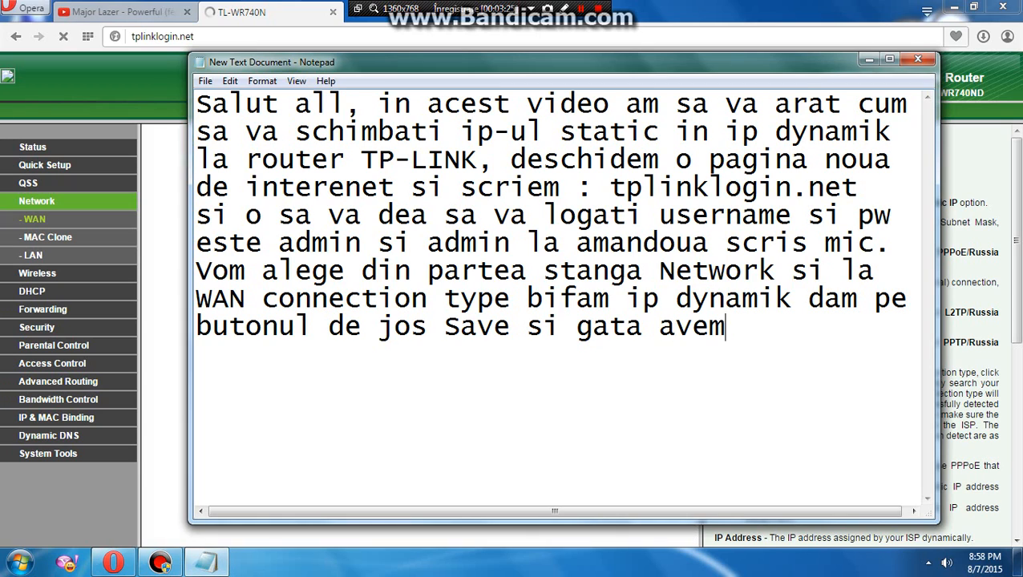
type("ip dinami")
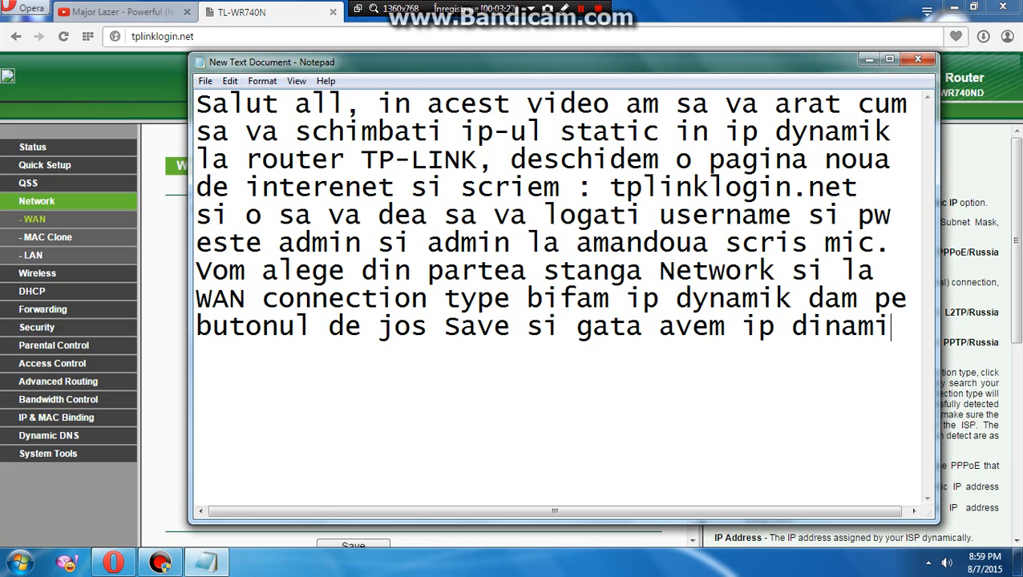
type("k")
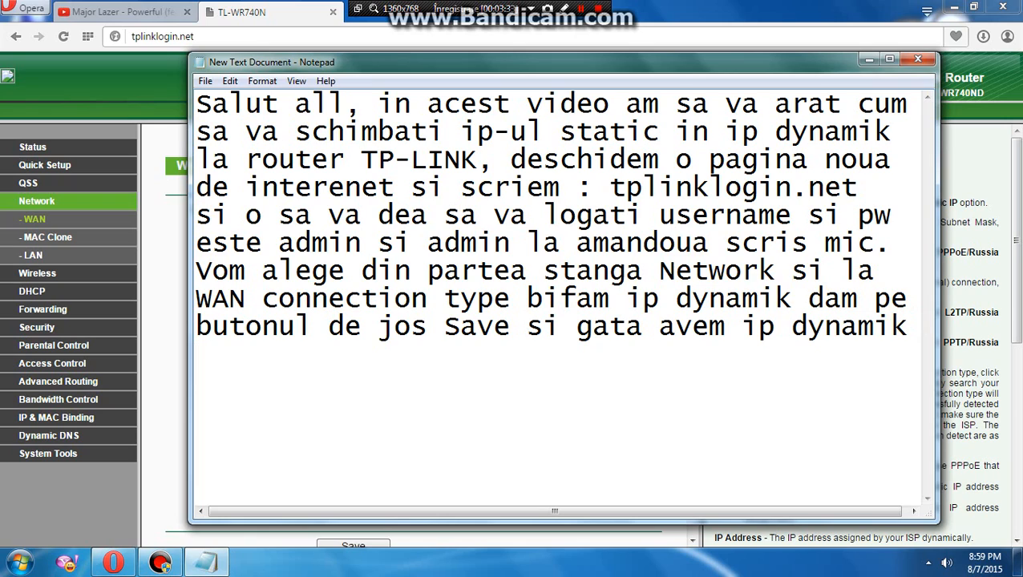
type("Mult succ")
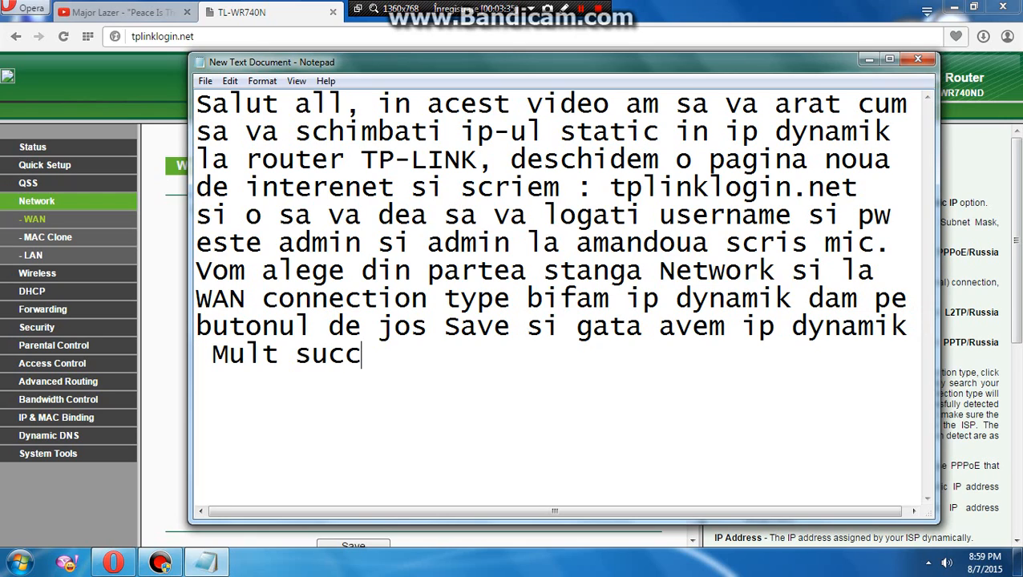
type("es!!!")
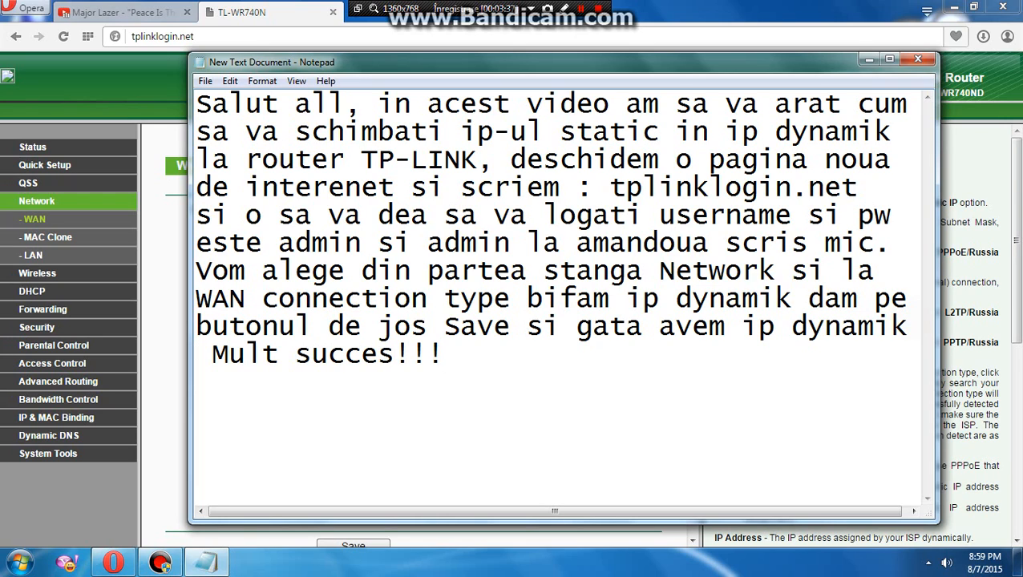